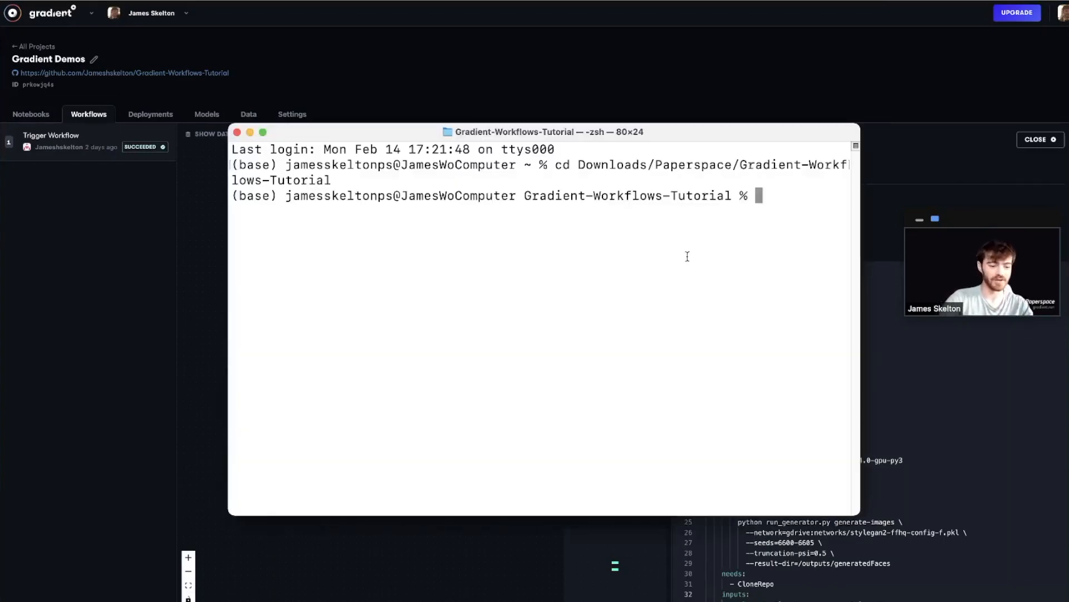
# - Launch the repo in VS Code and reach stylegan2.yaml under .gradient/workflows
pyautogui.write('code .')
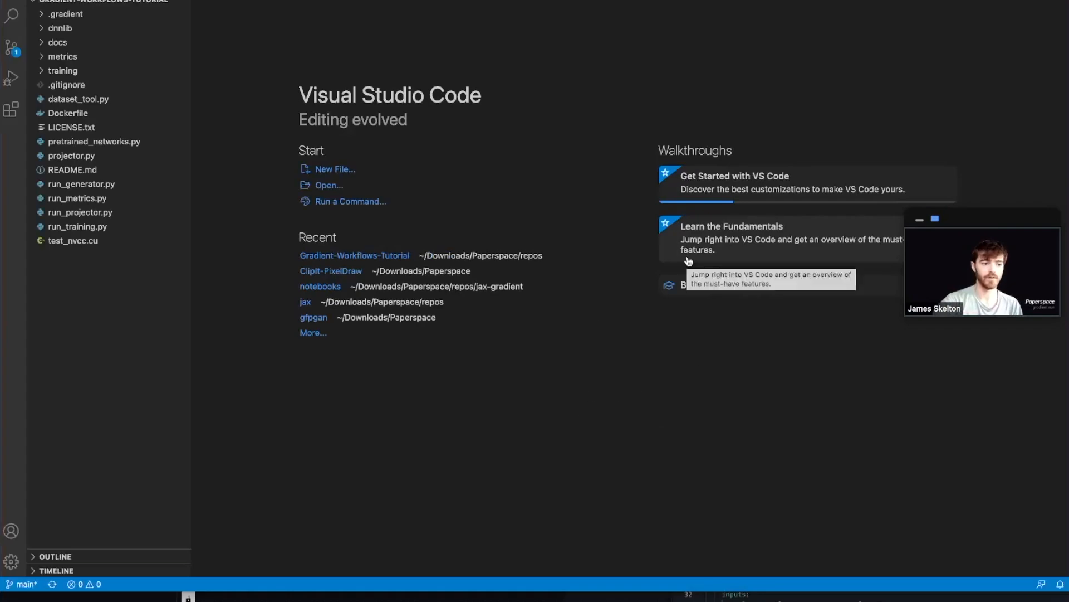
pyautogui.moveTo(618, 299)
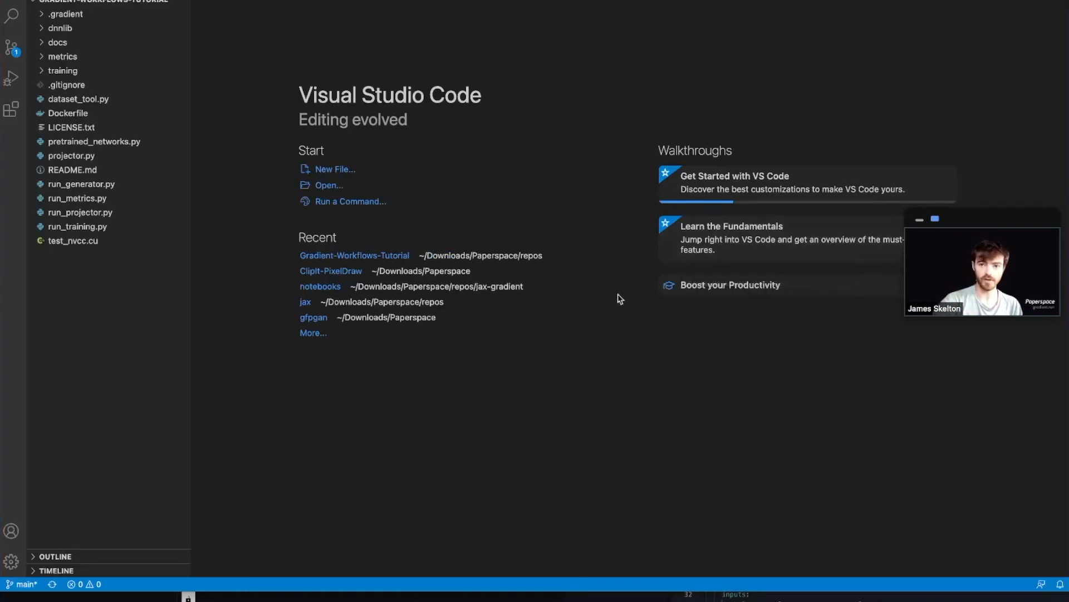
pyautogui.click(65, 13)
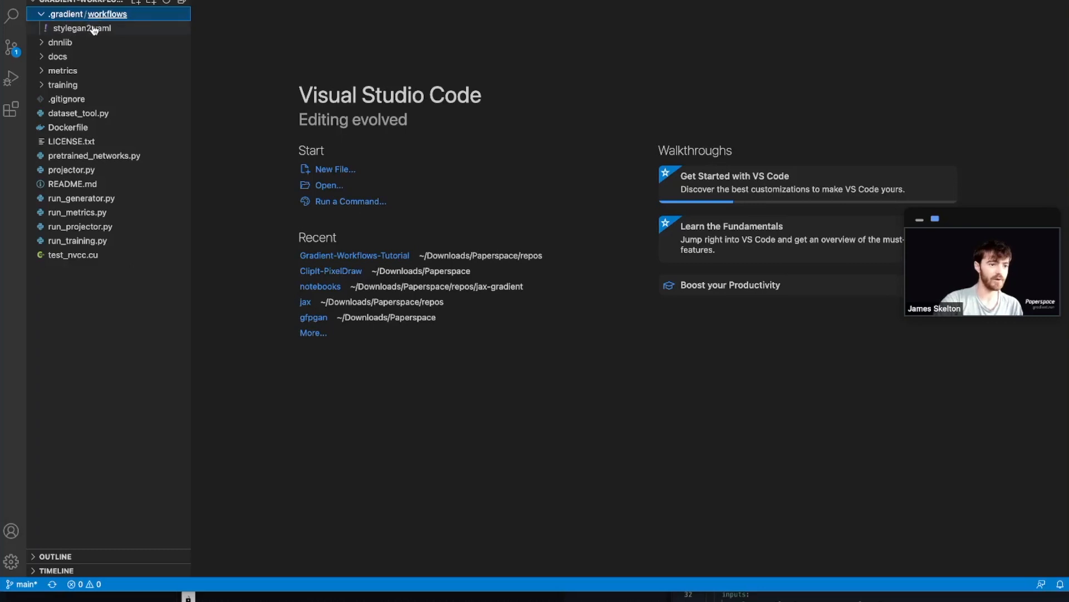
pyautogui.click(82, 28)
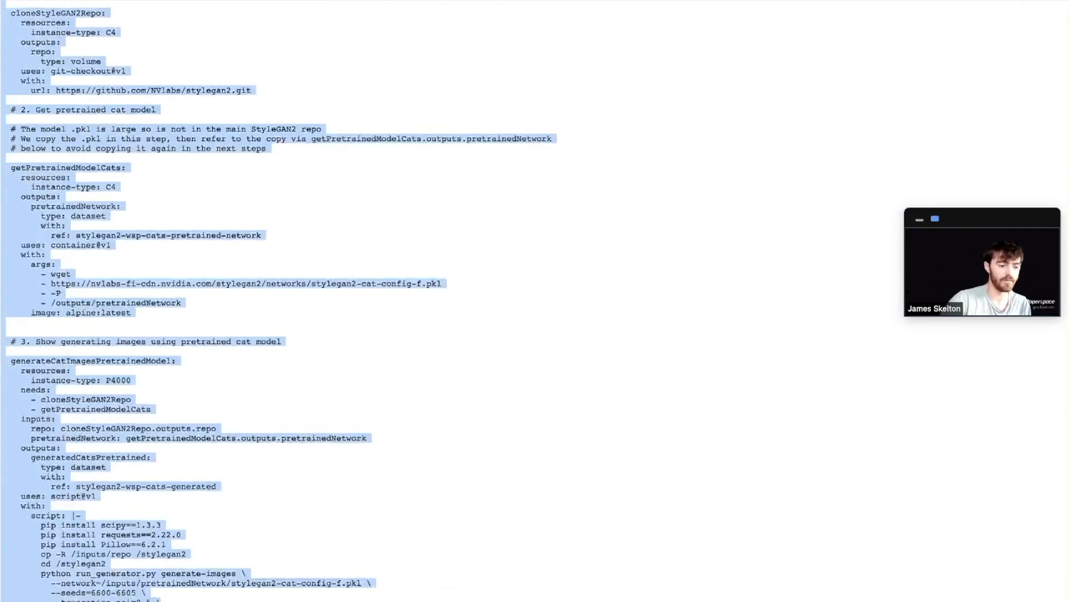
# - Scroll through the pasted full tutorial workflow spec with cat jobs and commented-out car jobs
pyautogui.scroll(-3)
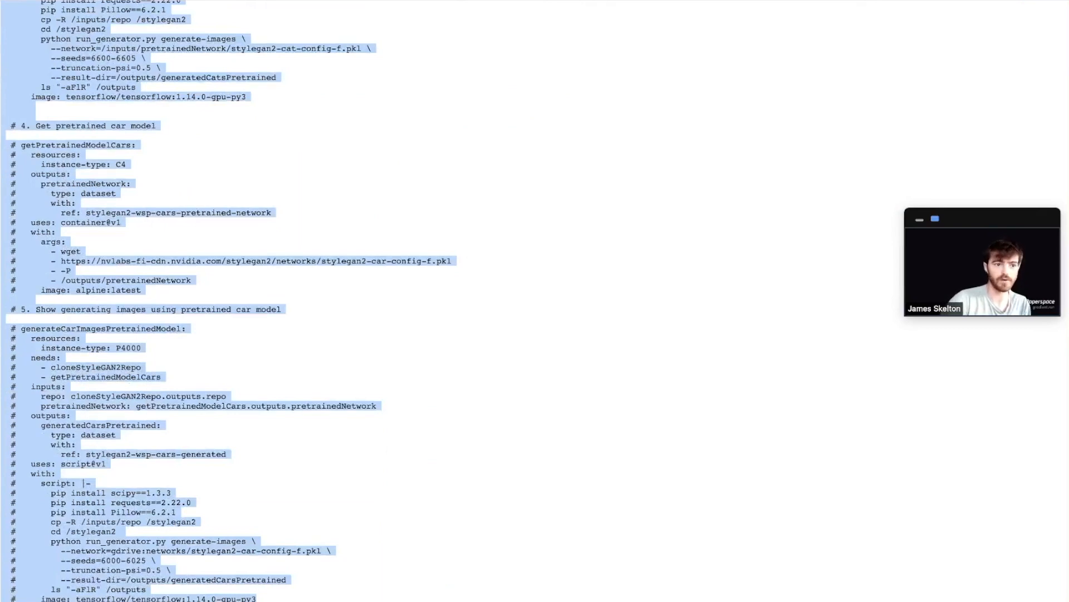
pyautogui.moveTo(725, 261)
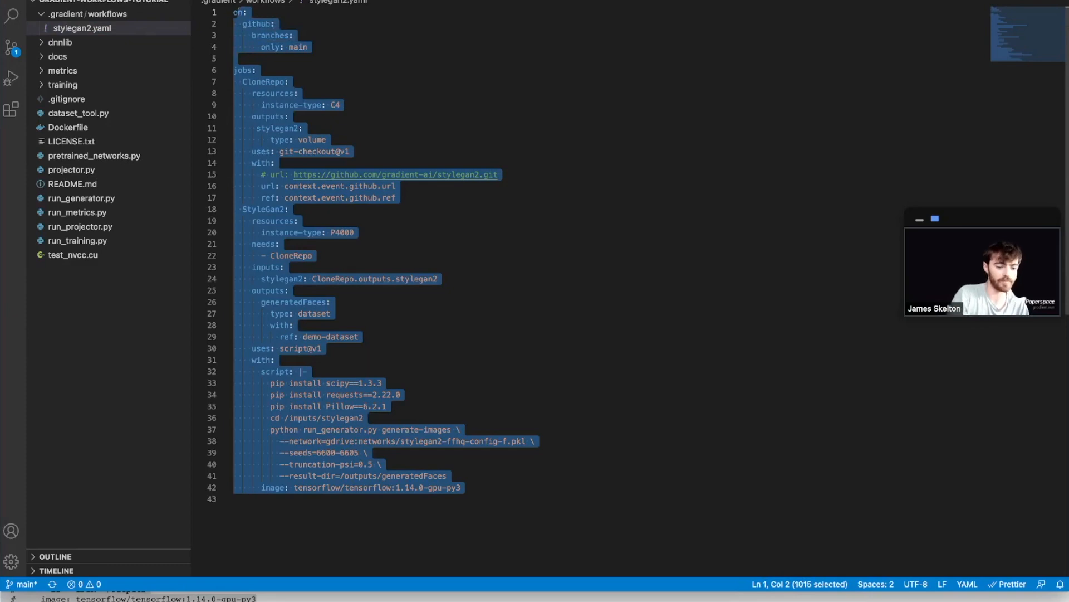
pyautogui.scroll(-3)
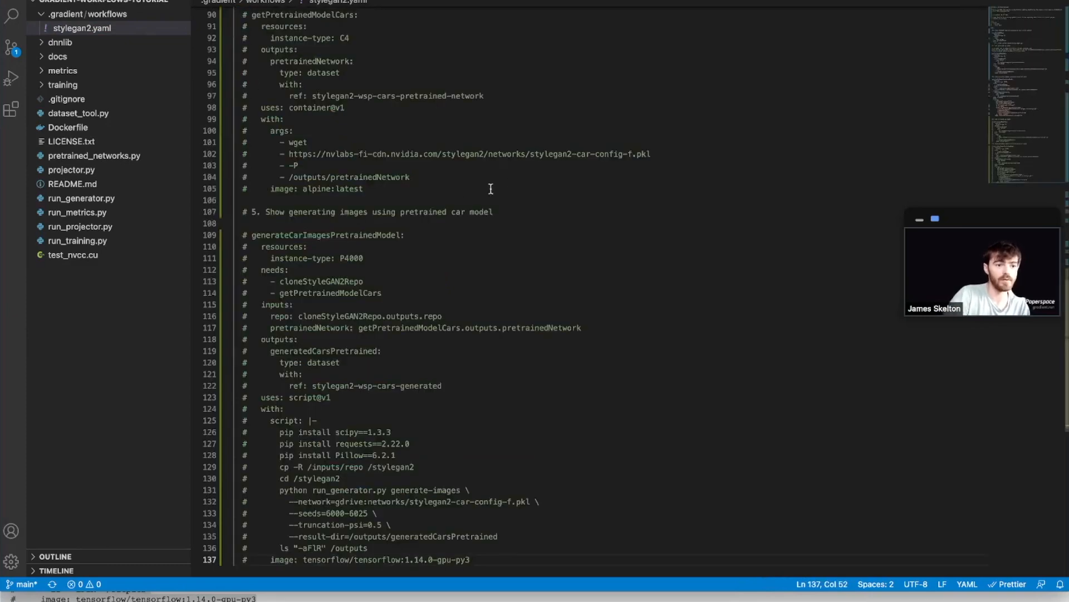
pyautogui.scroll(3)
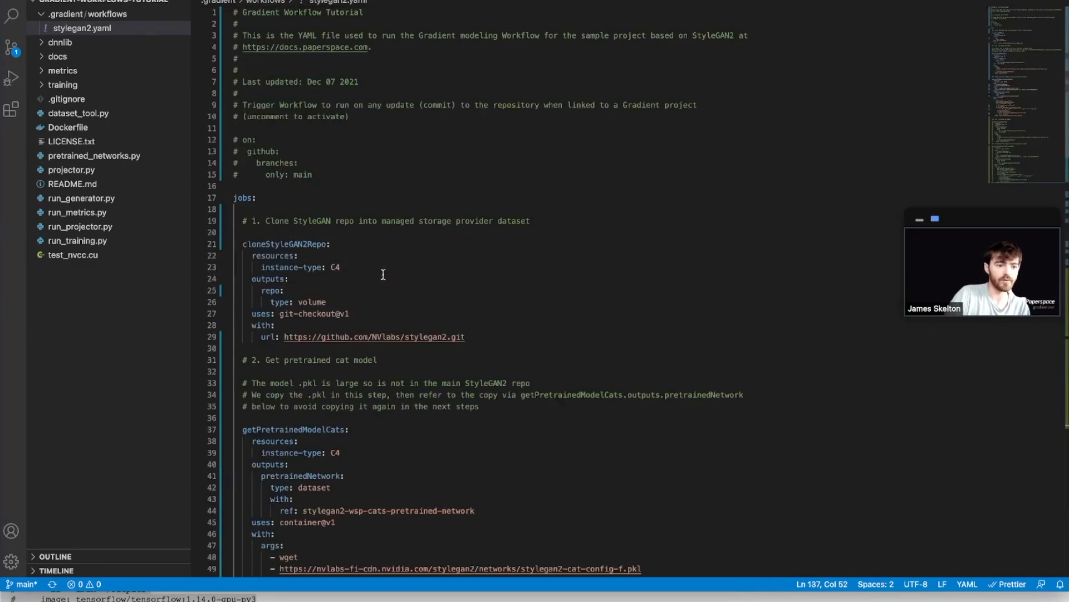
pyautogui.moveTo(428, 294)
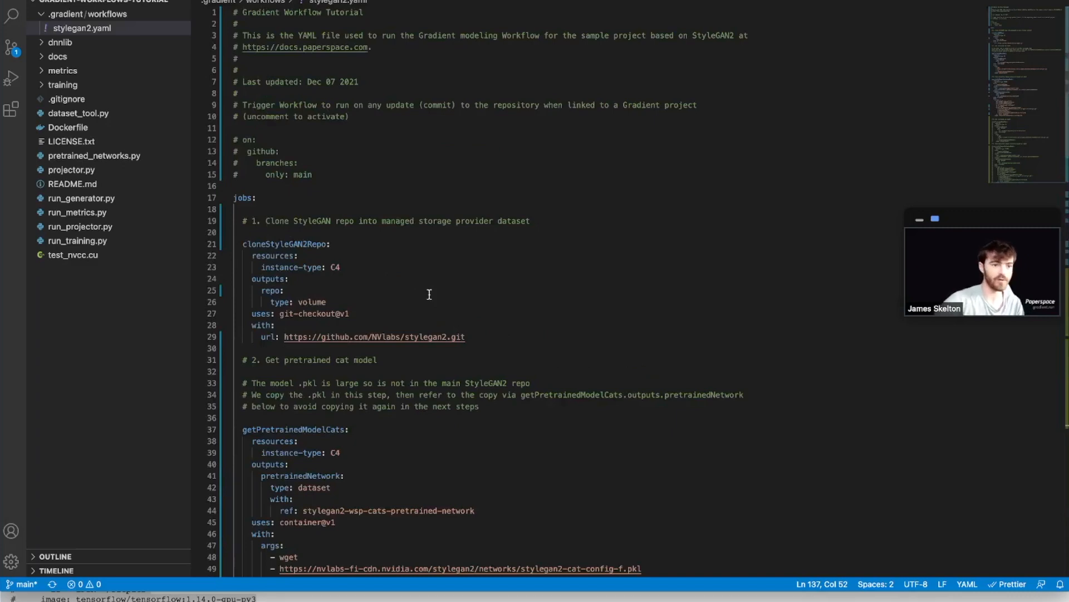
pyautogui.scroll(-3)
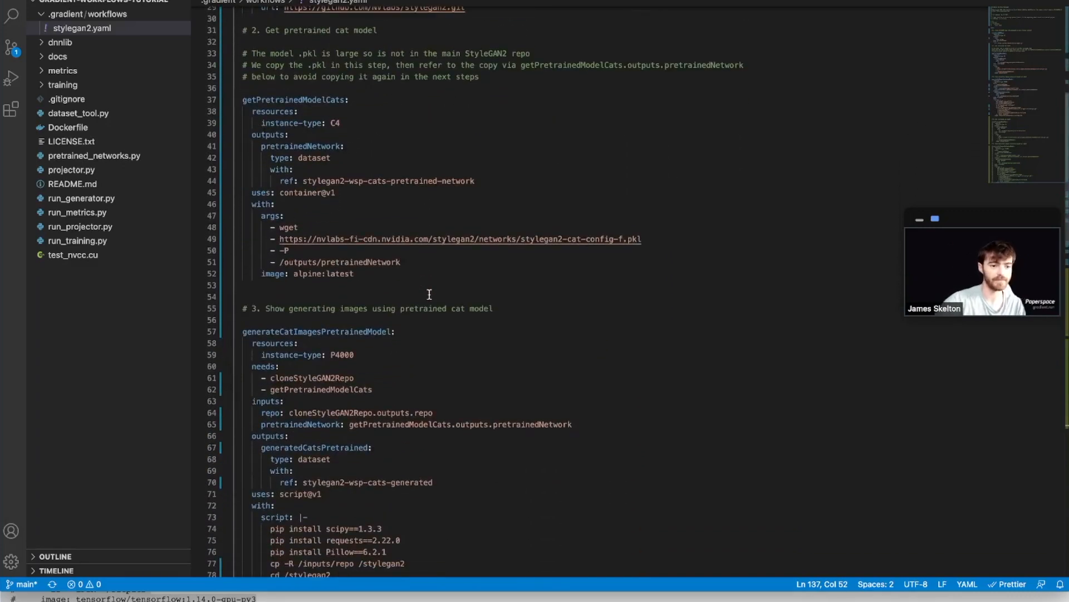
pyautogui.scroll(-3)
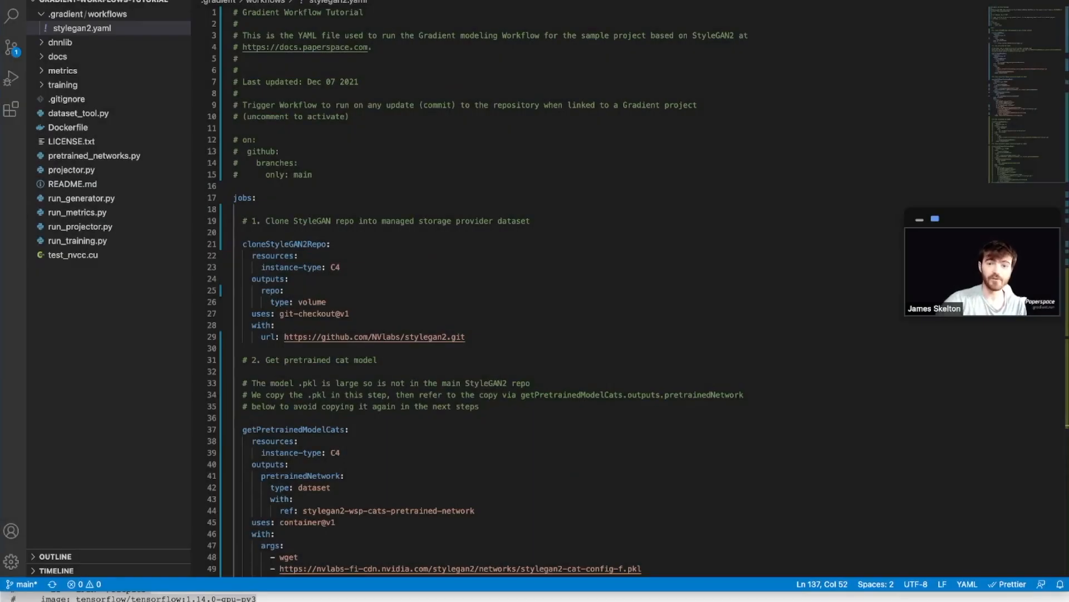
pyautogui.moveTo(373, 236)
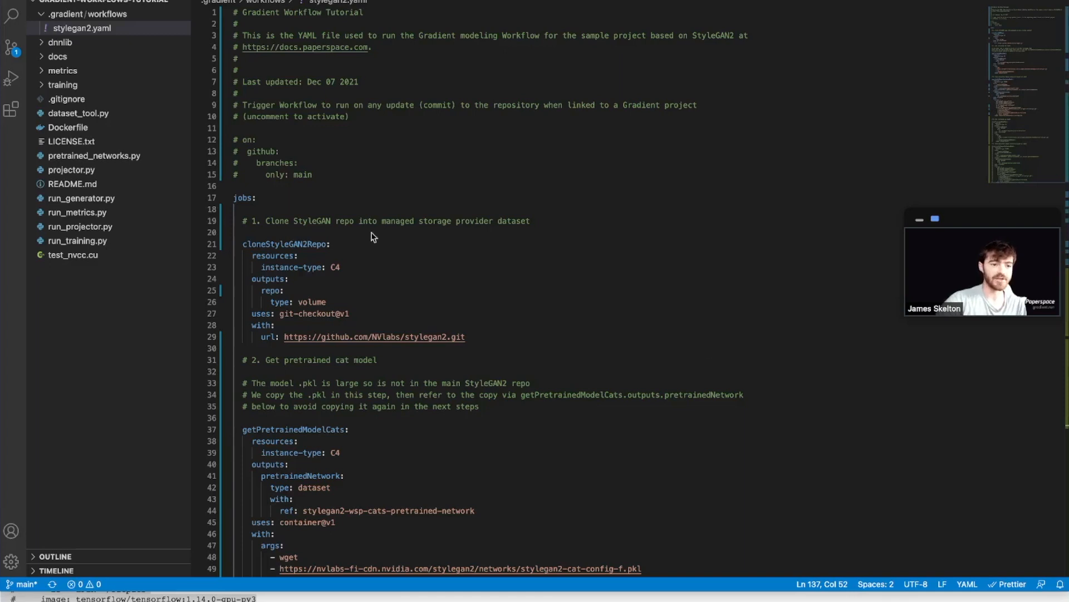
# - Uncomment the 'on: github: branches: only: main' trigger block and review the jobs below
pyautogui.click(298, 162)
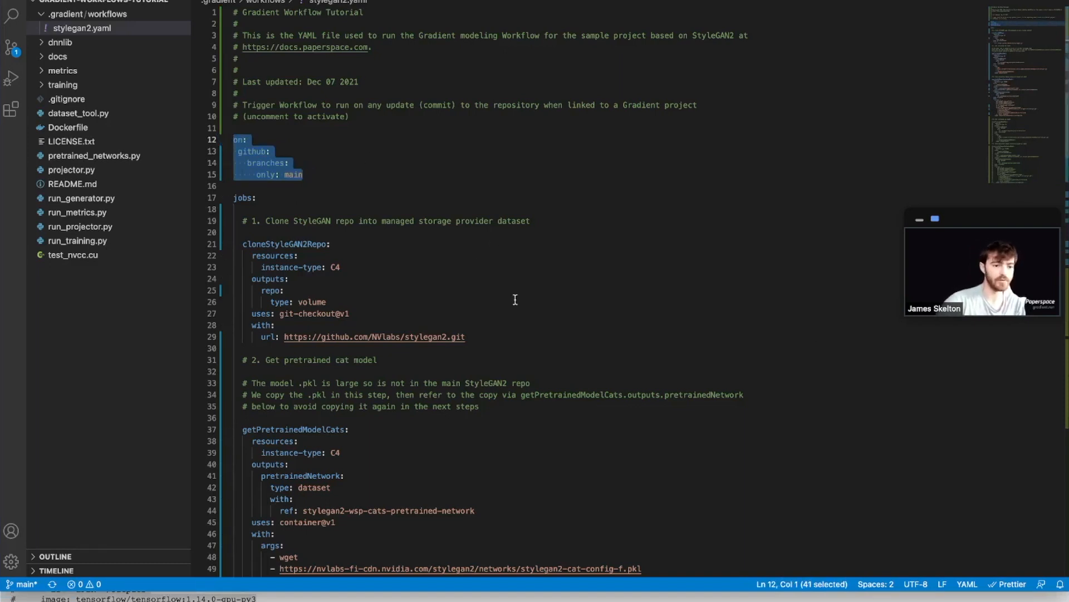
pyautogui.moveTo(864, 99)
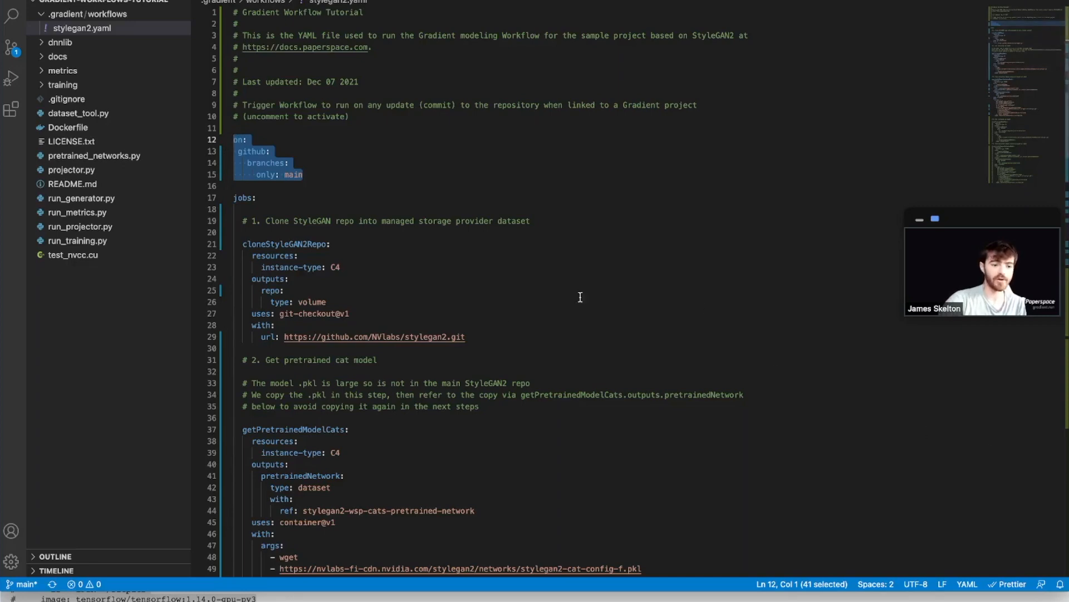
pyautogui.scroll(-3)
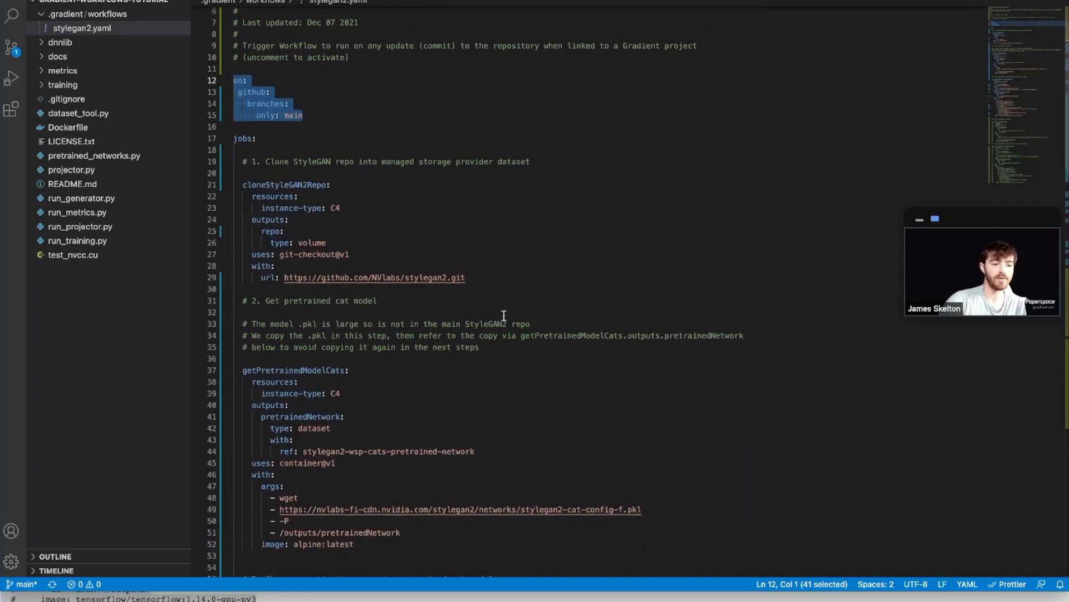
pyautogui.scroll(-3)
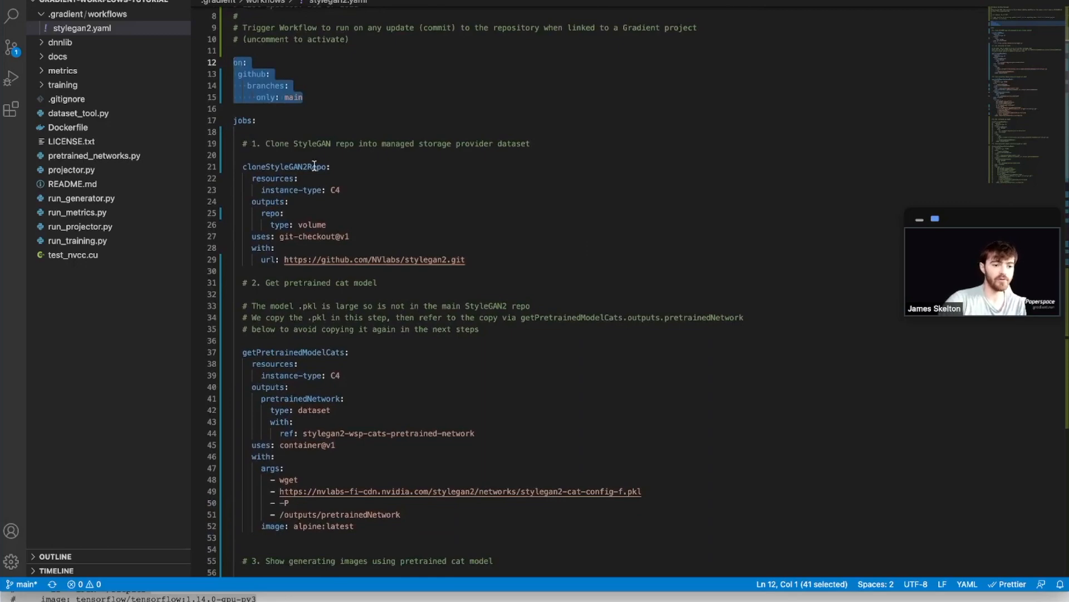
pyautogui.scroll(-3)
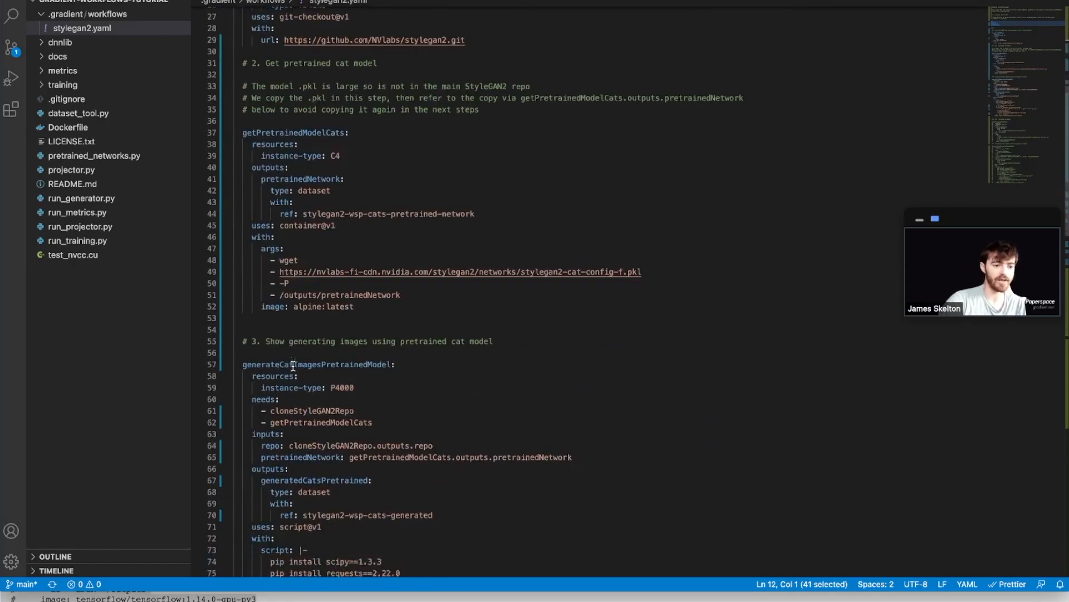
pyautogui.scroll(-3)
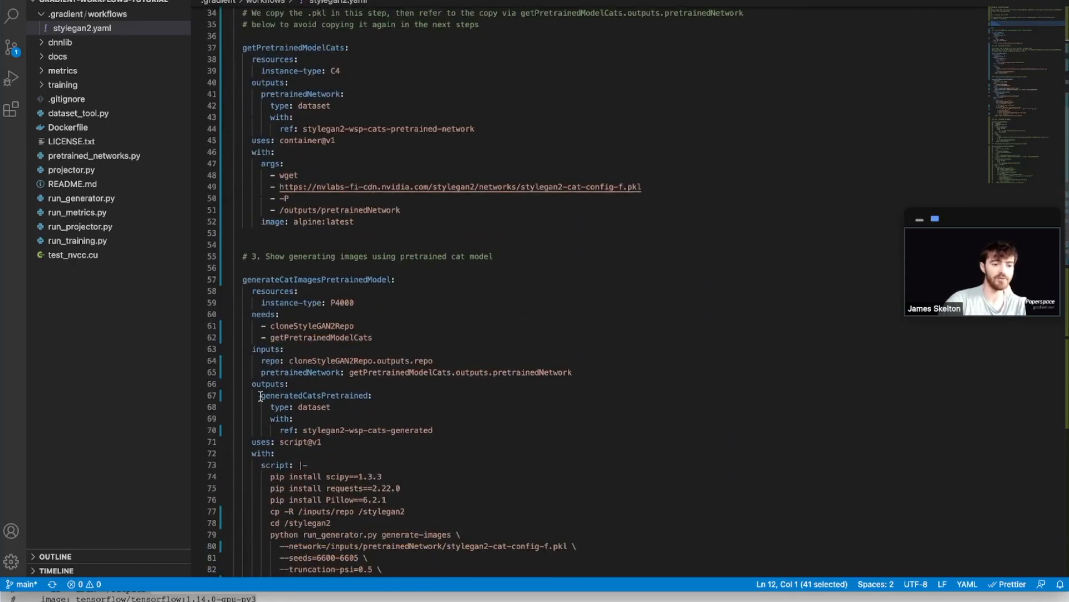
pyautogui.scroll(3)
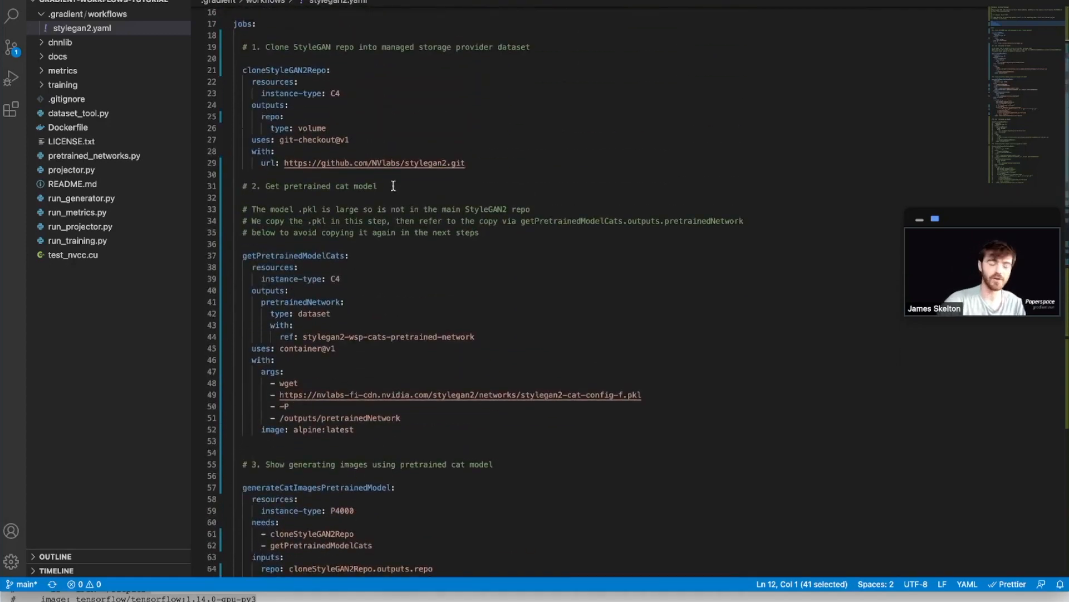
pyautogui.scroll(3)
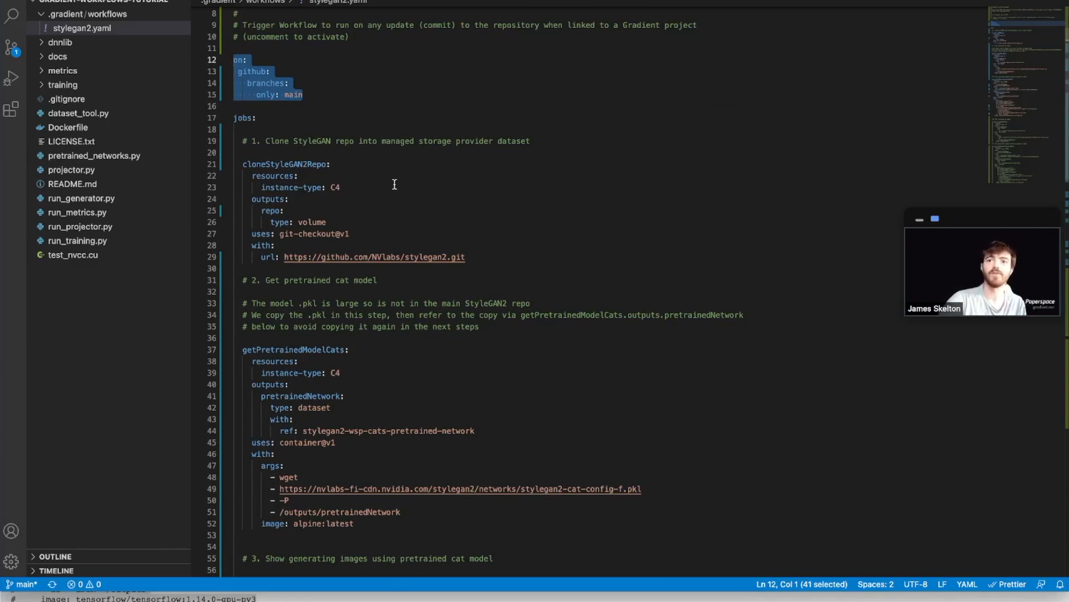
pyautogui.moveTo(389, 206)
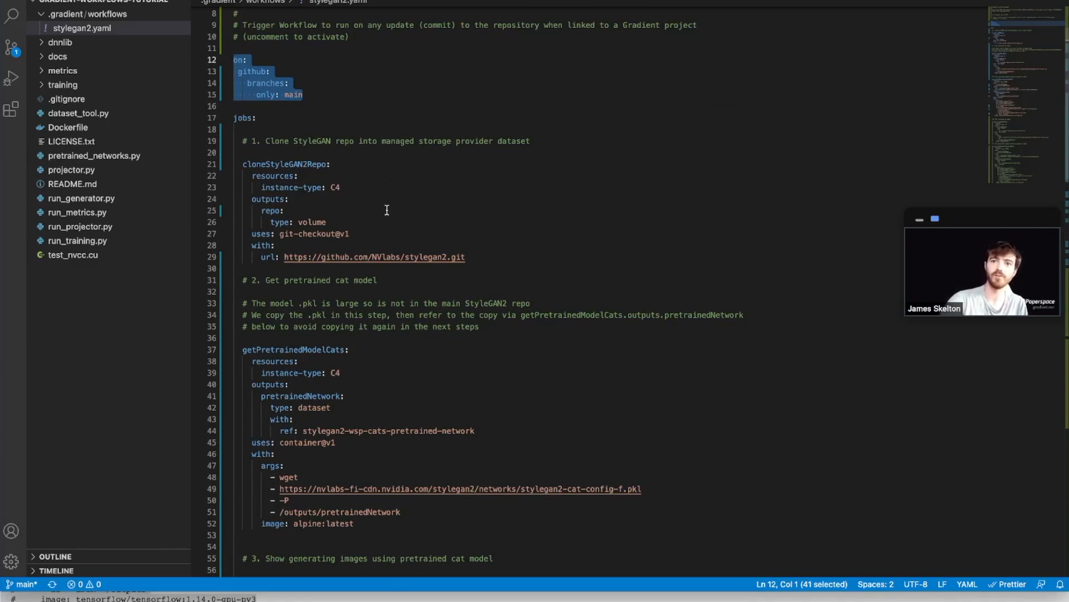
pyautogui.moveTo(539, 207)
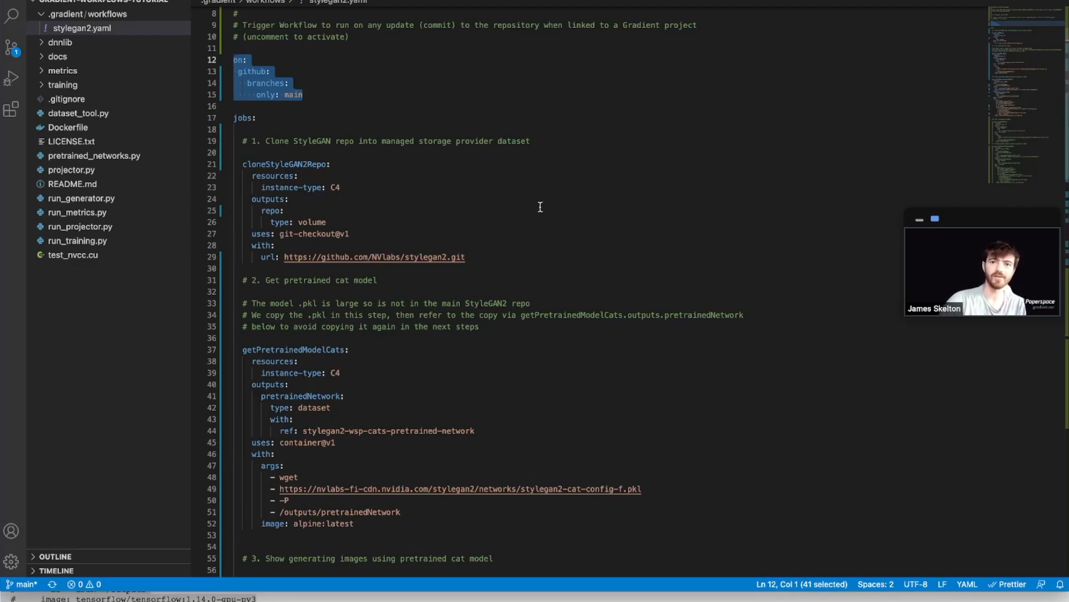
pyautogui.scroll(-3)
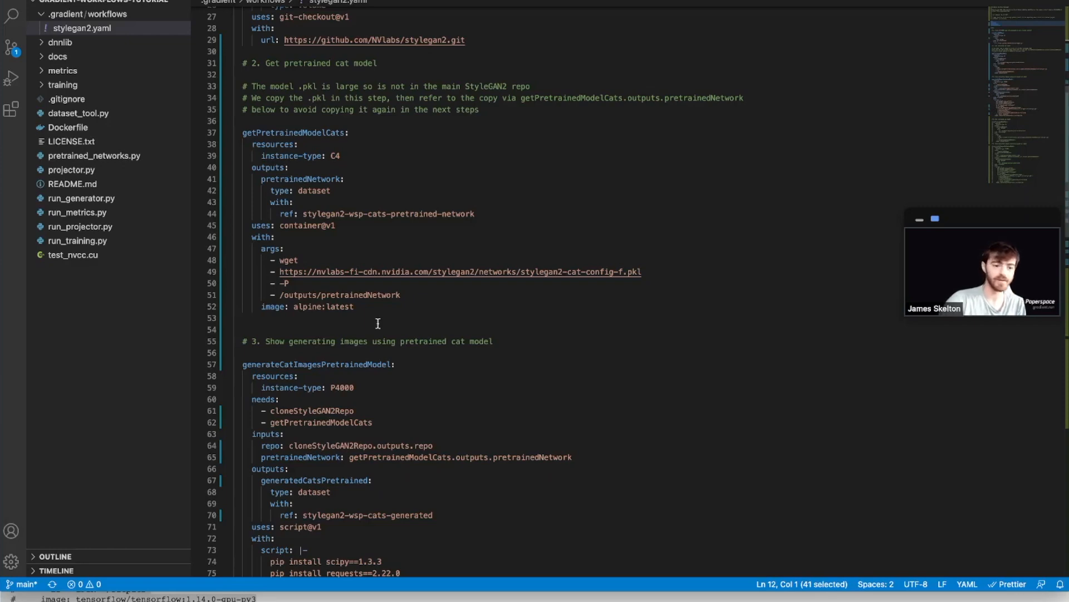
pyautogui.scroll(-3)
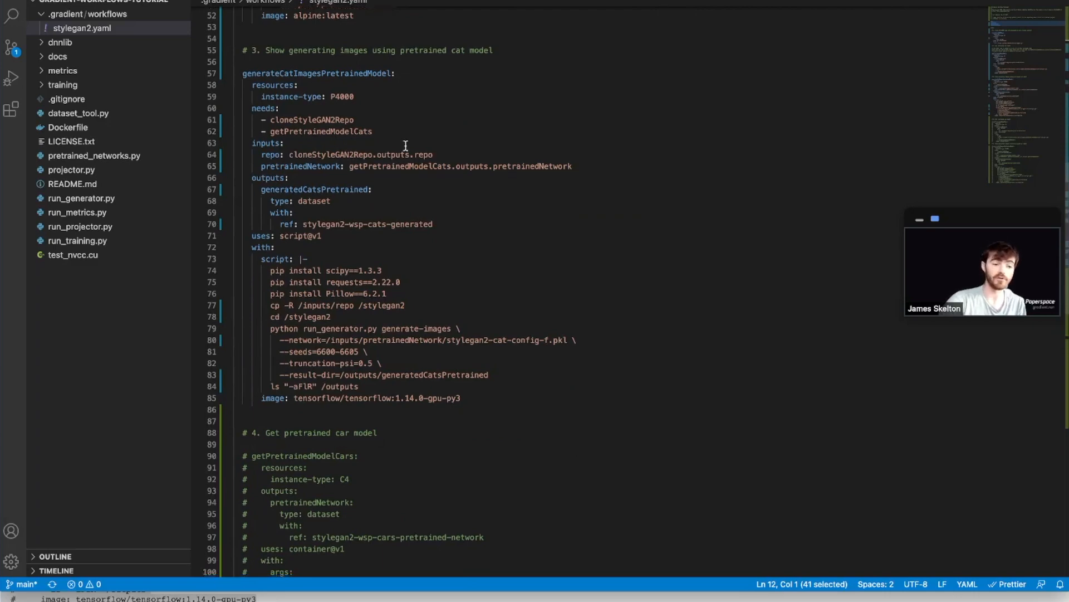
pyautogui.scroll(-3)
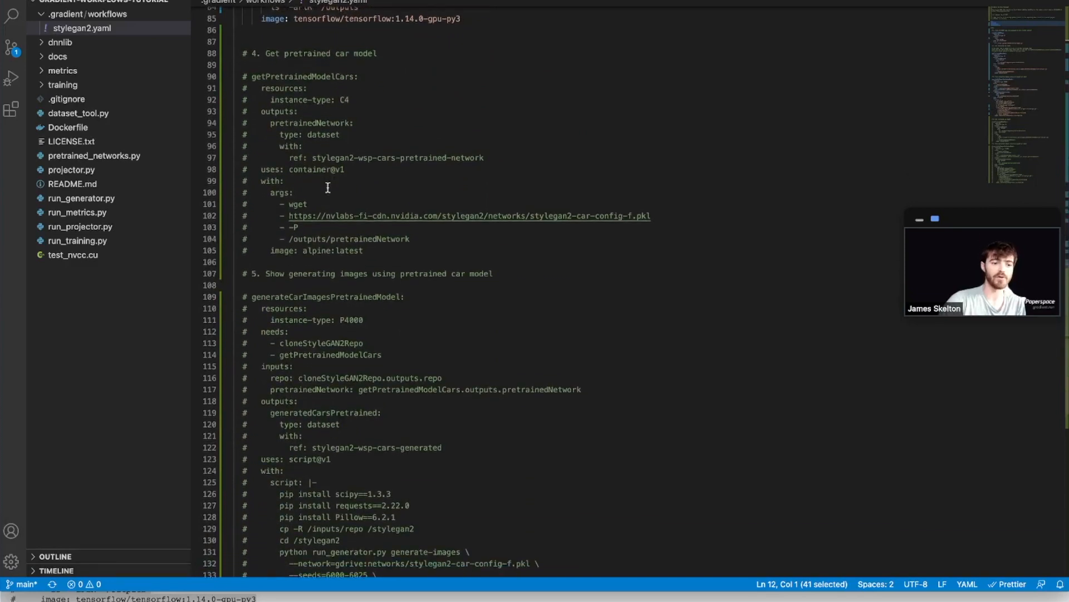
pyautogui.moveTo(333, 308)
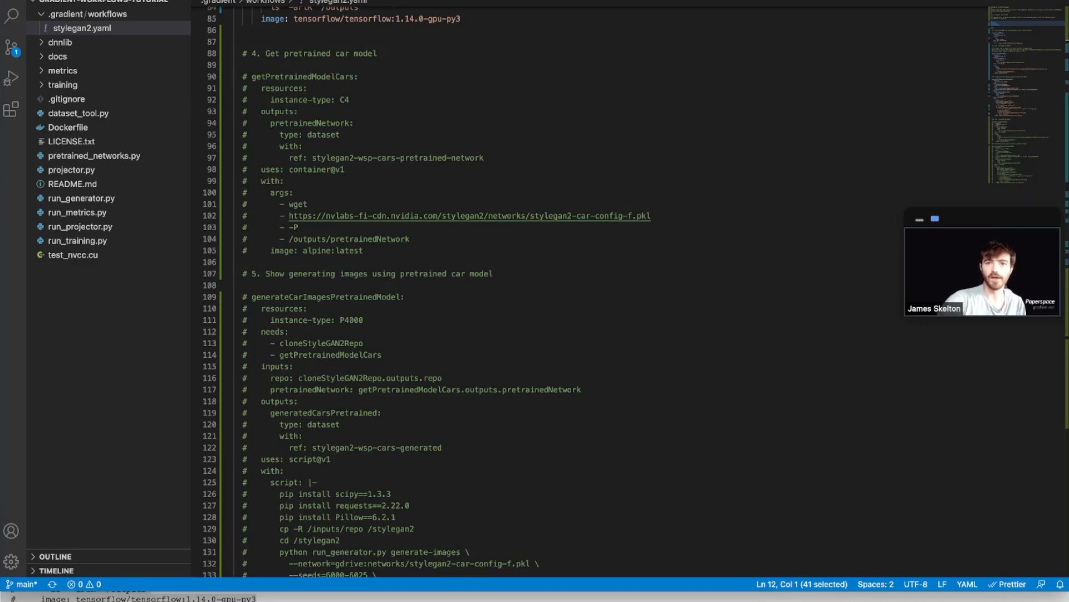
pyautogui.scroll(3)
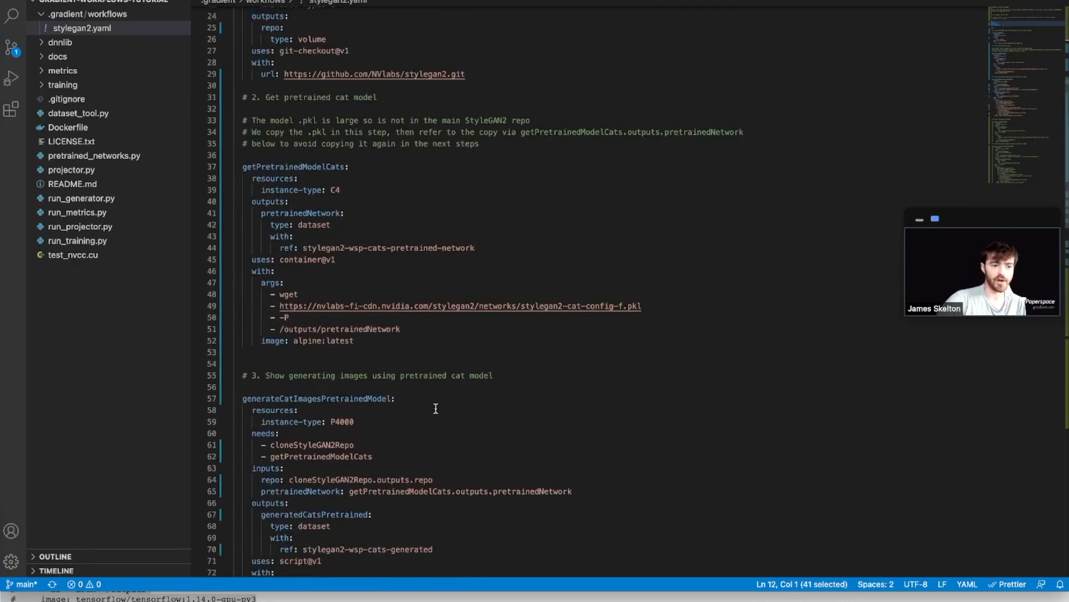
pyautogui.scroll(-3)
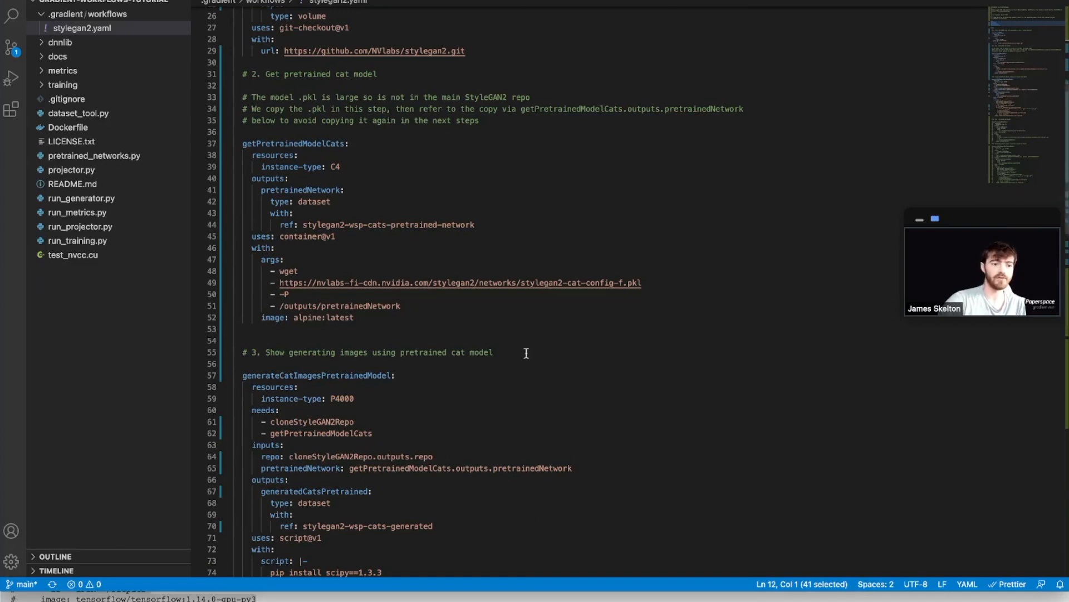
pyautogui.moveTo(266, 189)
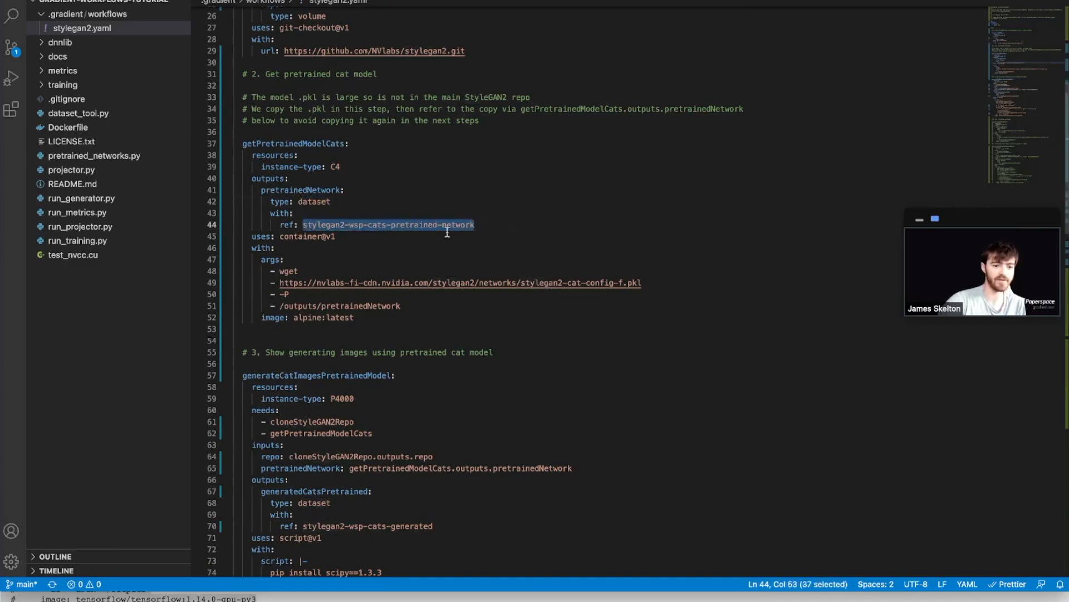
pyautogui.moveTo(572, 275)
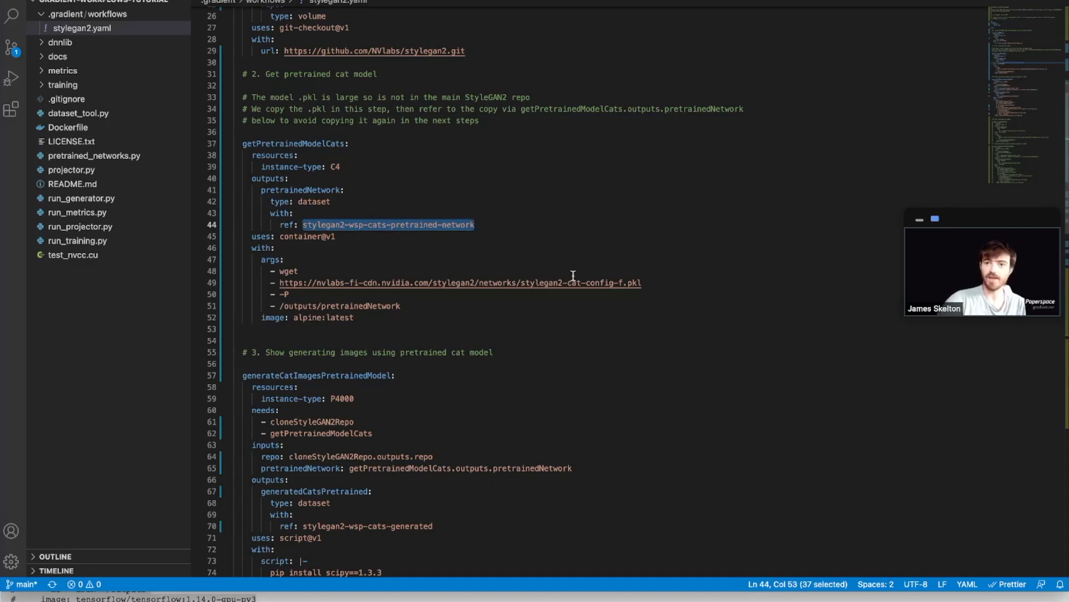
pyautogui.moveTo(524, 410)
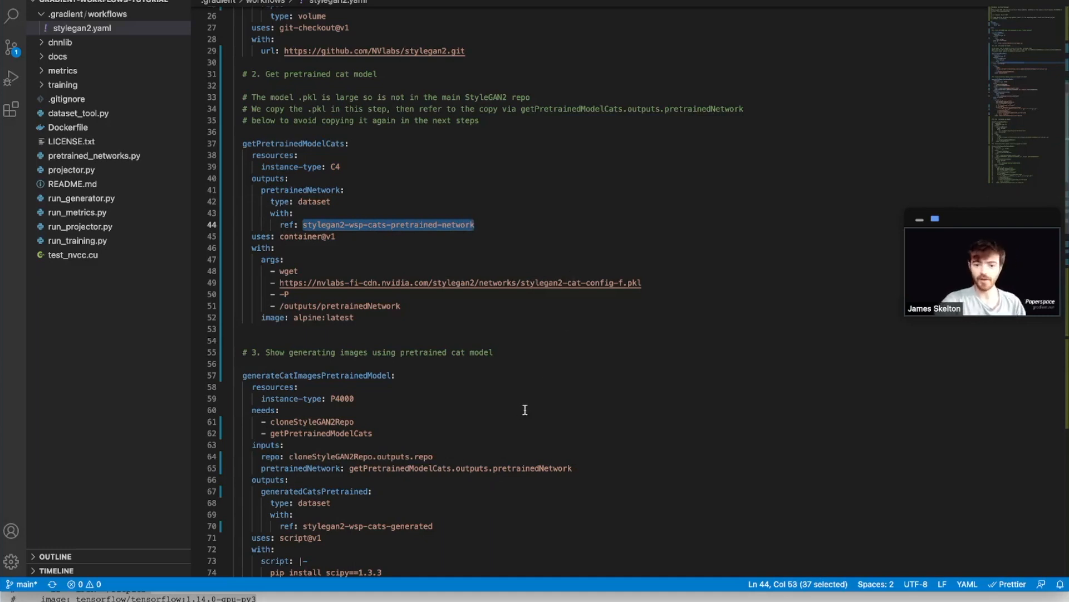
pyautogui.moveTo(443, 585)
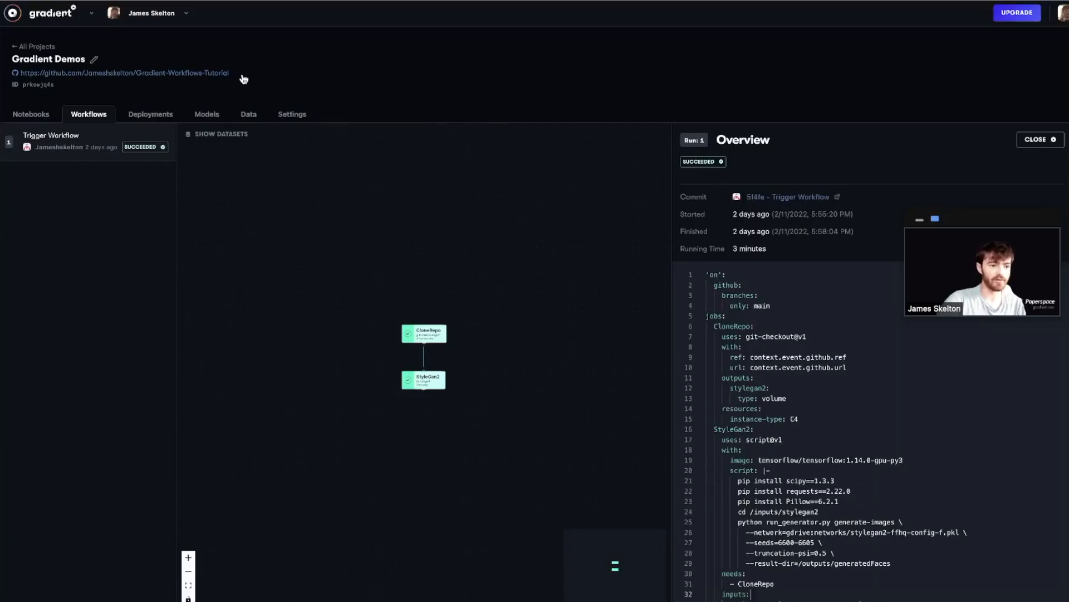
# - Start a new dataset in the Data tab and copy the stylegan2-wsp-cats-pretrained-network name into it
pyautogui.click(249, 114)
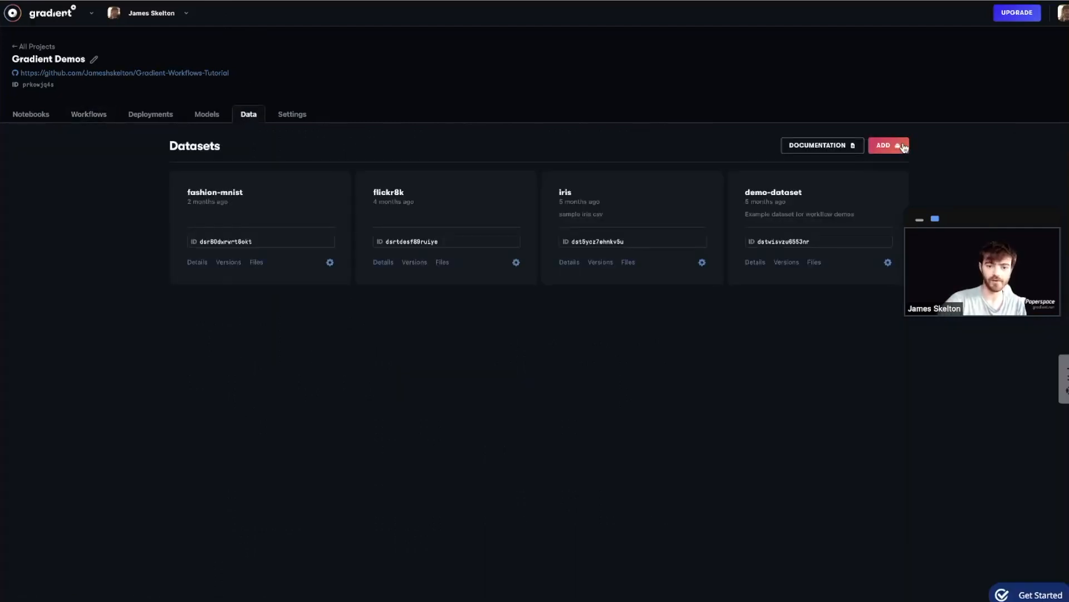
pyautogui.click(883, 144)
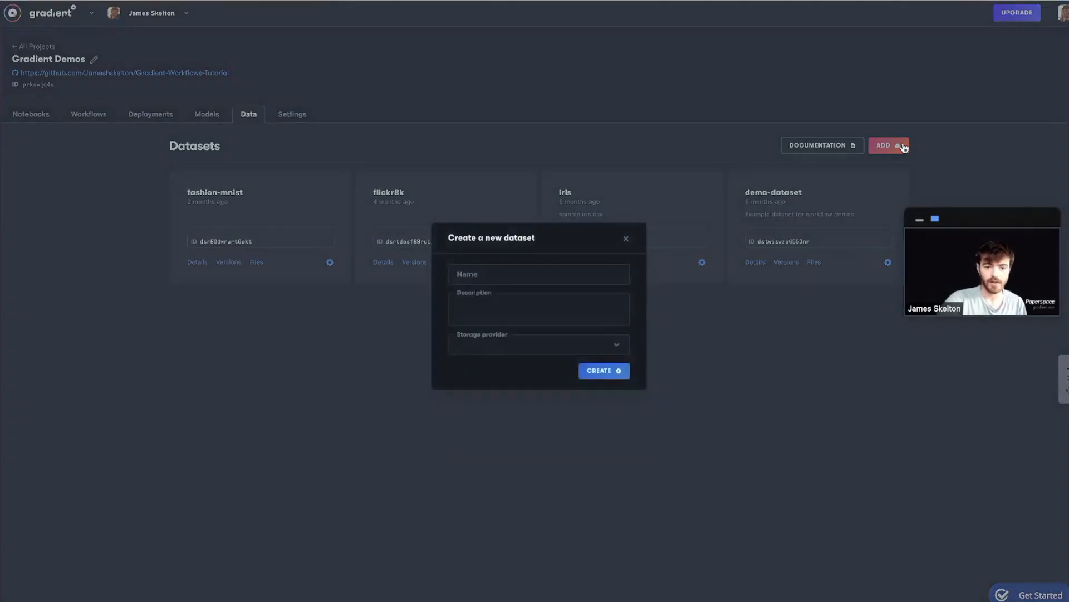
pyautogui.moveTo(517, 264)
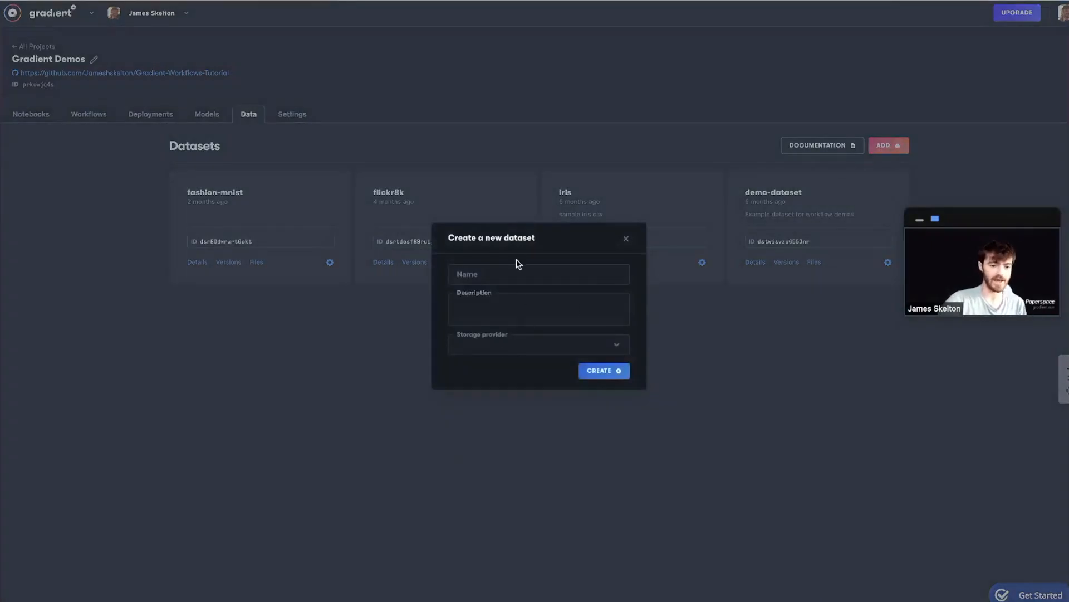
pyautogui.click(538, 274)
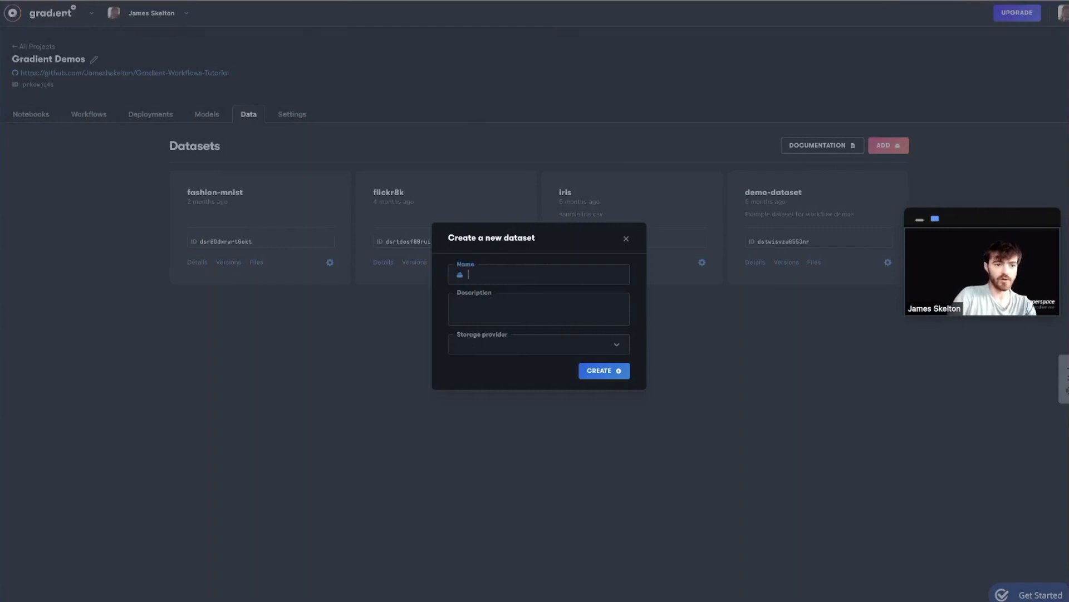
pyautogui.moveTo(550, 102)
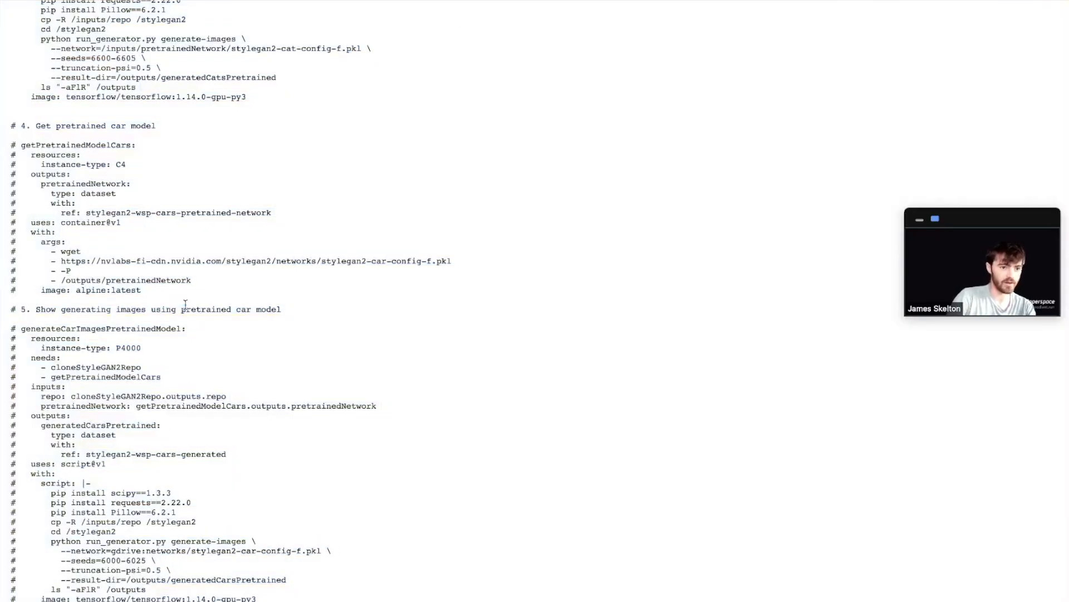
pyautogui.scroll(3)
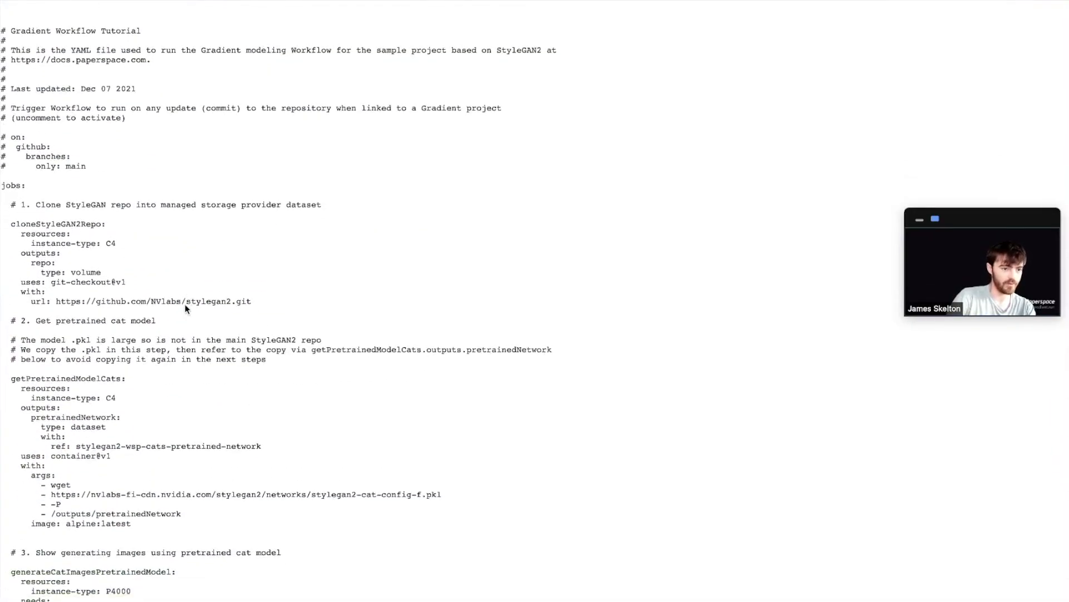
pyautogui.scroll(-3)
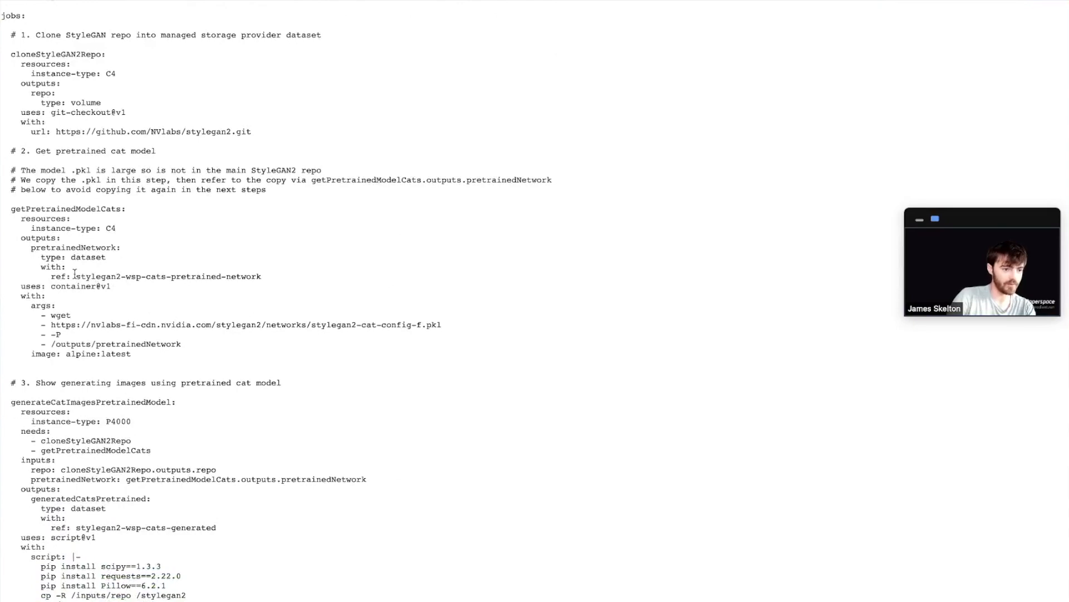
pyautogui.doubleClick(169, 277)
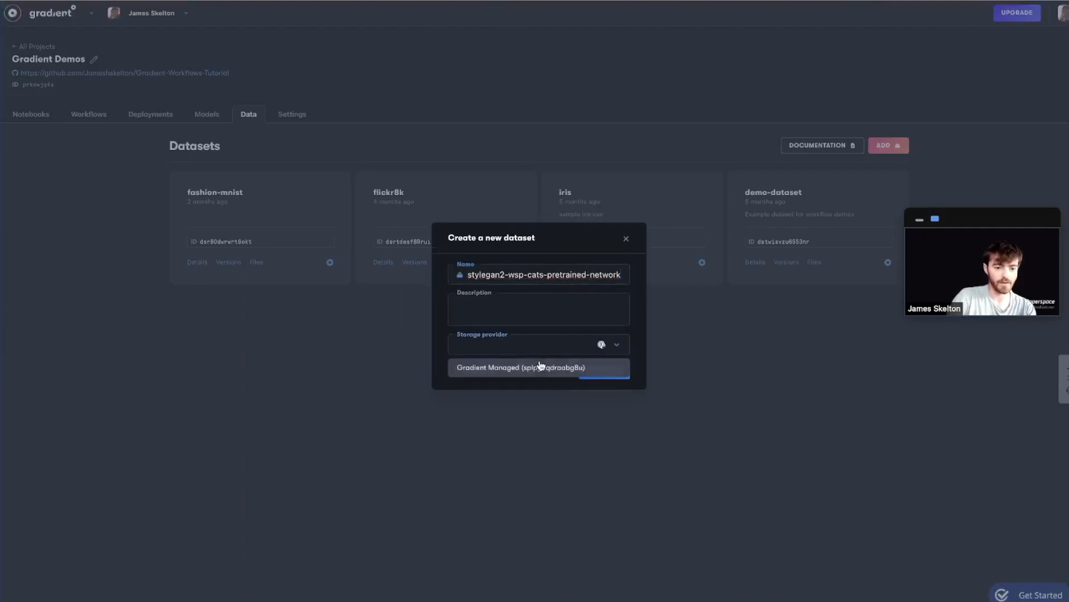
# - Choose Gradient Managed storage and create the cats pretrained-network dataset
pyautogui.click(539, 366)
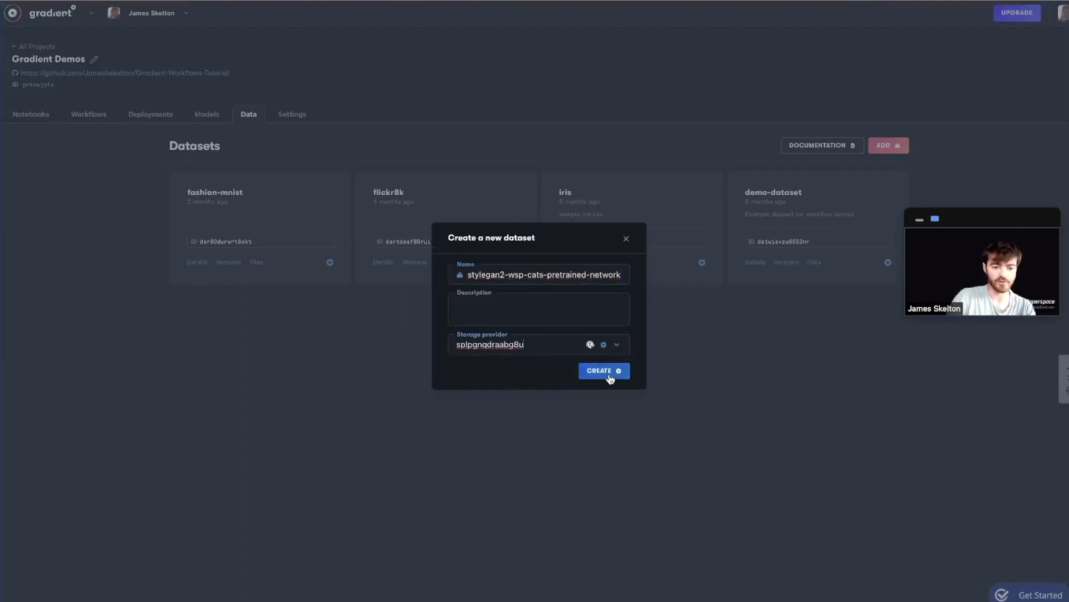
pyautogui.click(602, 370)
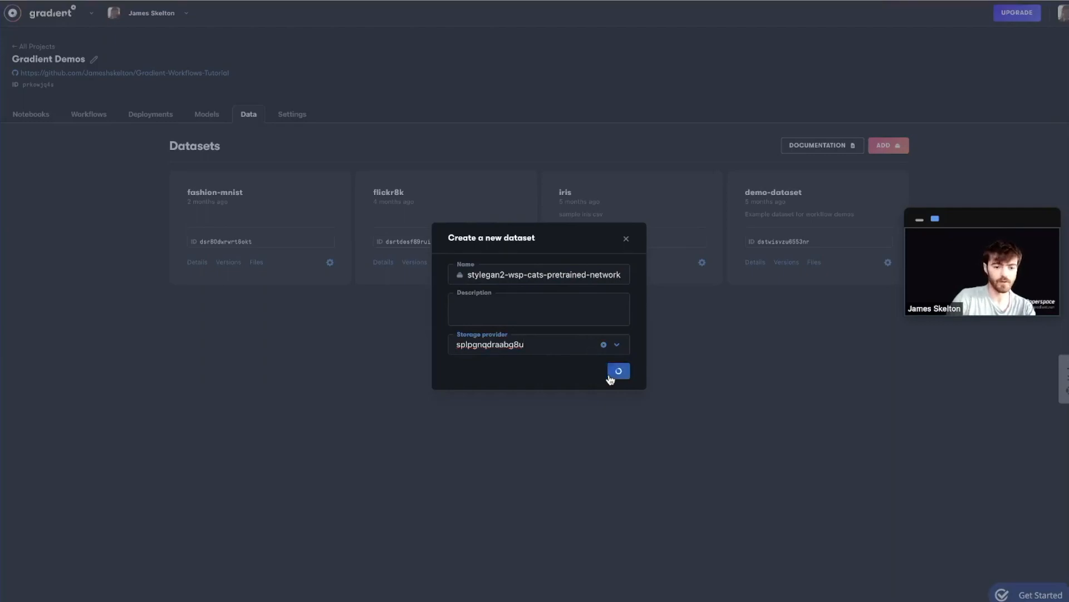
pyautogui.click(617, 370)
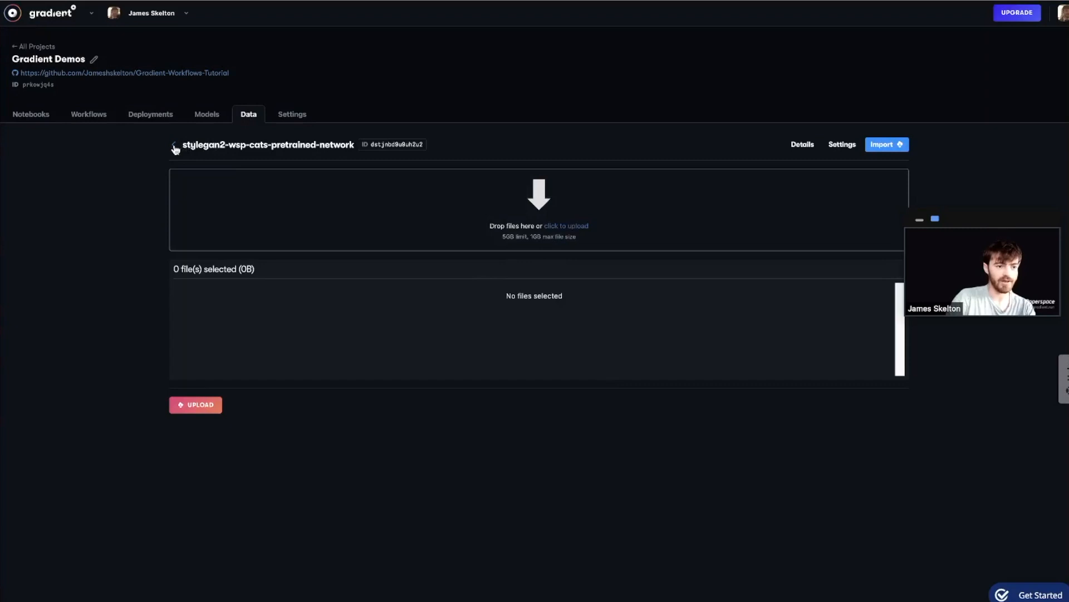
# - Create the stylegan2-wsp-cats-generated, cars-pretrained-network and cars-generated datasets the same way
pyautogui.click(175, 149)
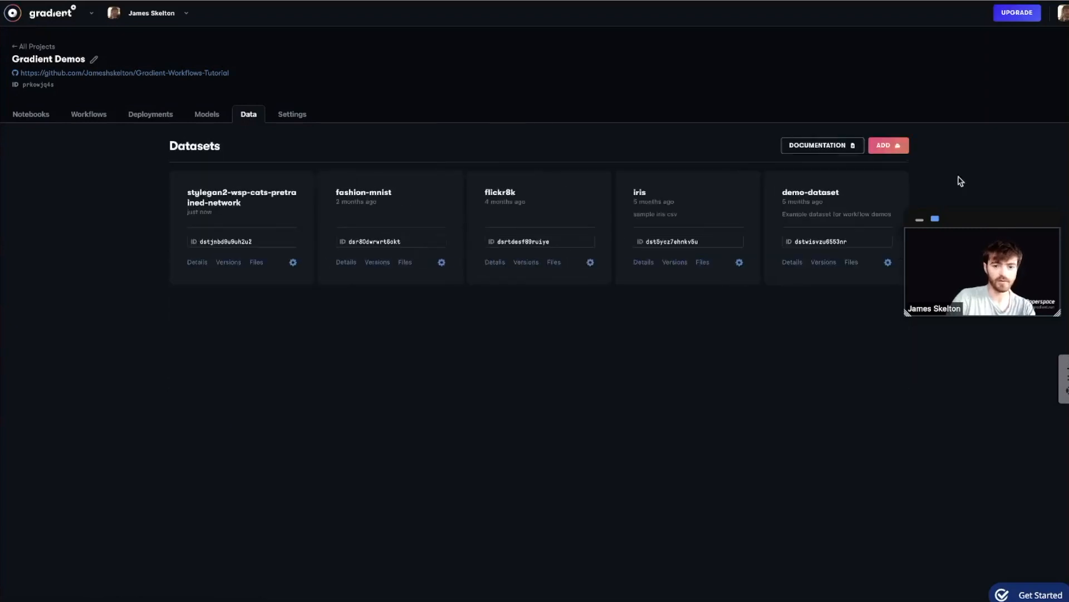
pyautogui.click(888, 145)
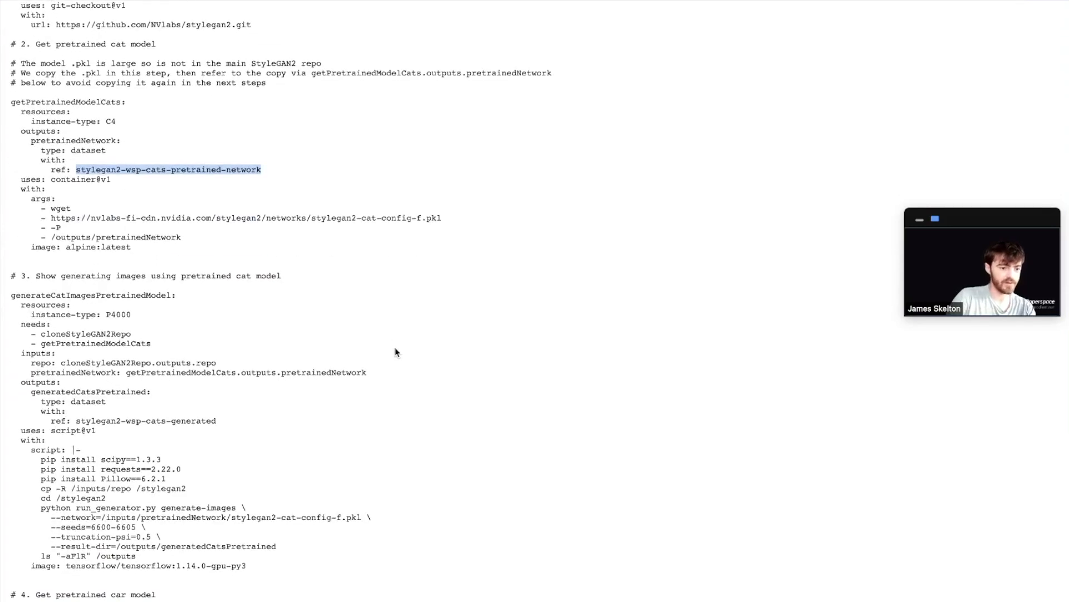
pyautogui.scroll(-3)
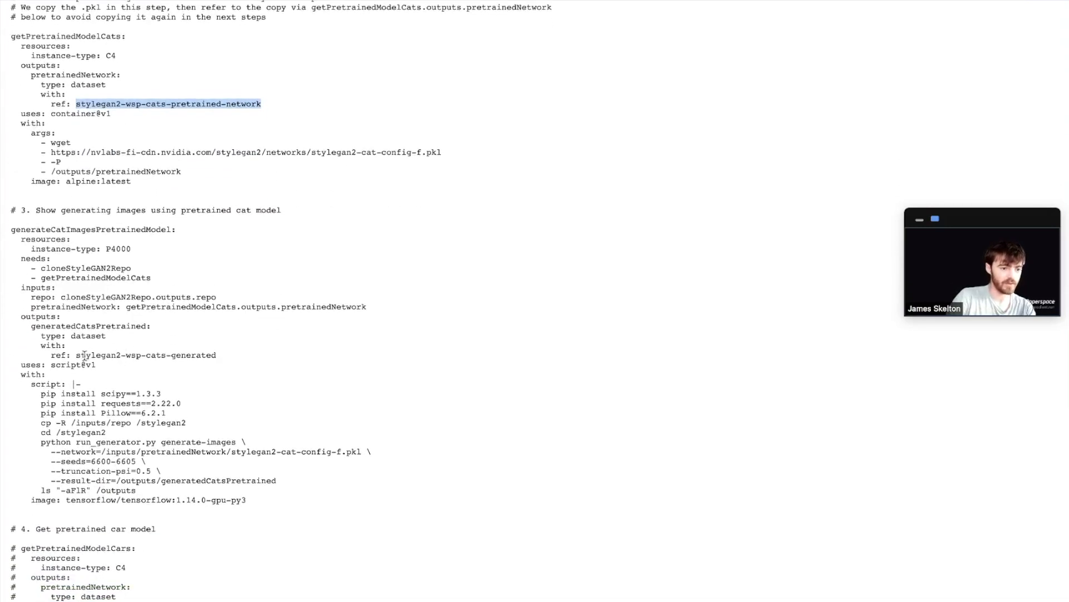
pyautogui.doubleClick(146, 354)
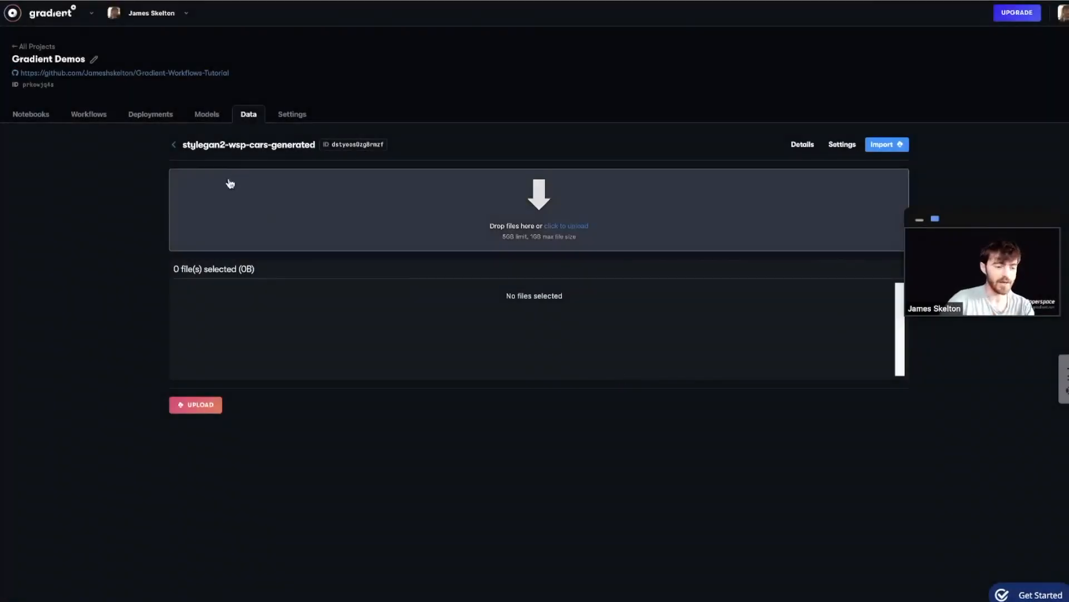
pyautogui.click(174, 144)
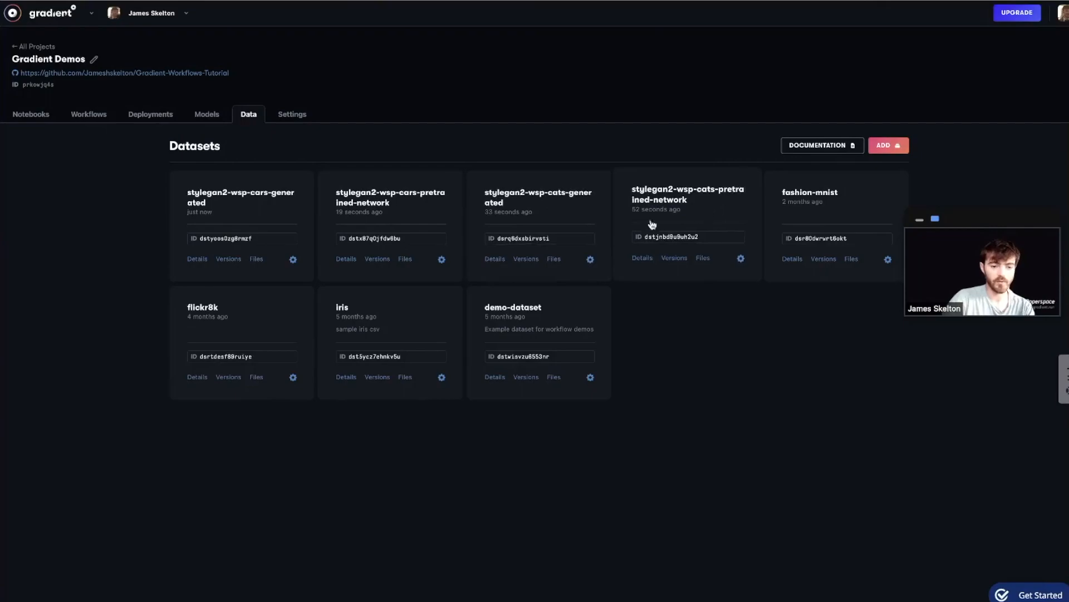
pyautogui.click(88, 114)
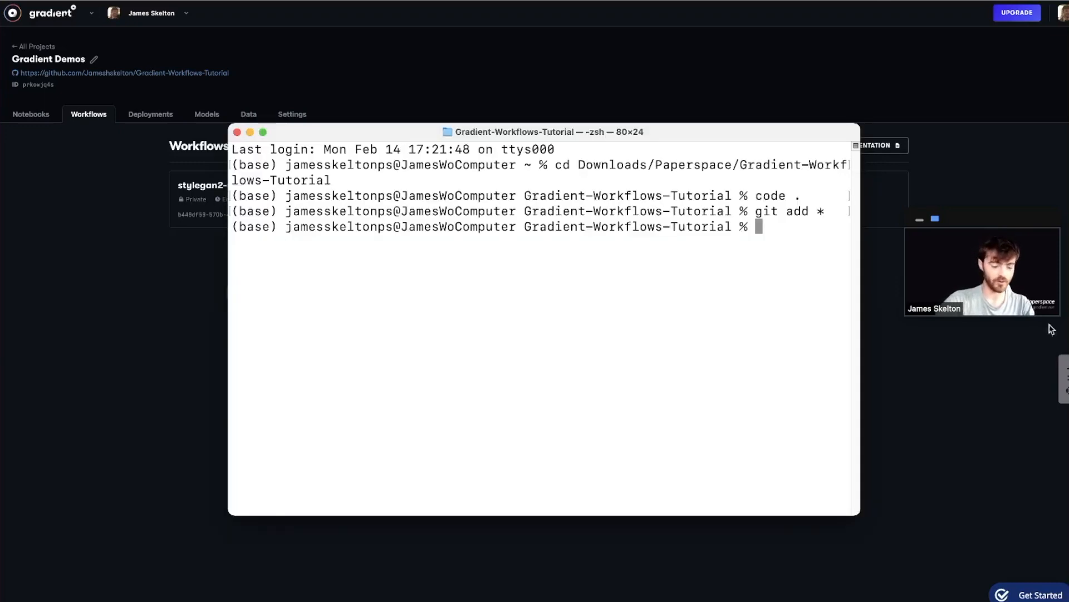
# - Git add stylegan2.yaml, commit it as 'added in new jobs', and push to the repo
pyautogui.write('git add .gradient/workflows/stylegan2.yaml')
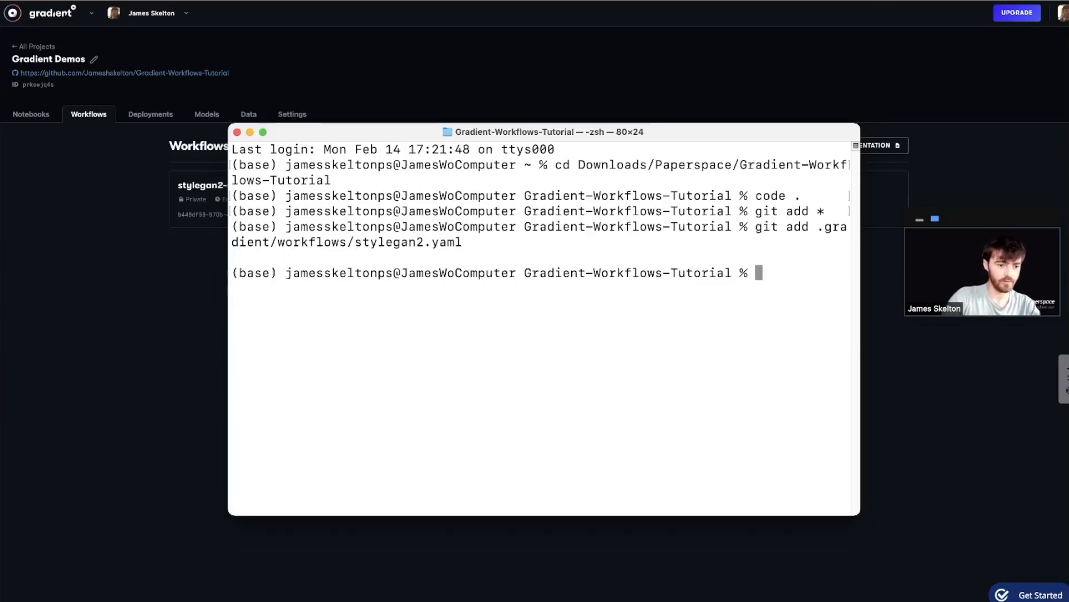
pyautogui.write('git commit')
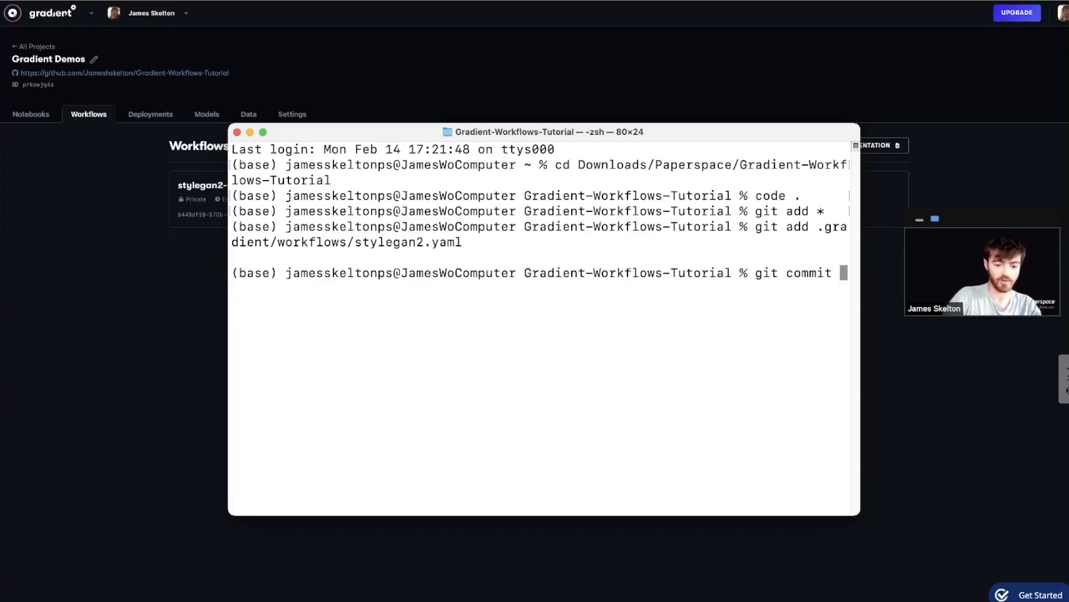
pyautogui.write("-m 'adde")
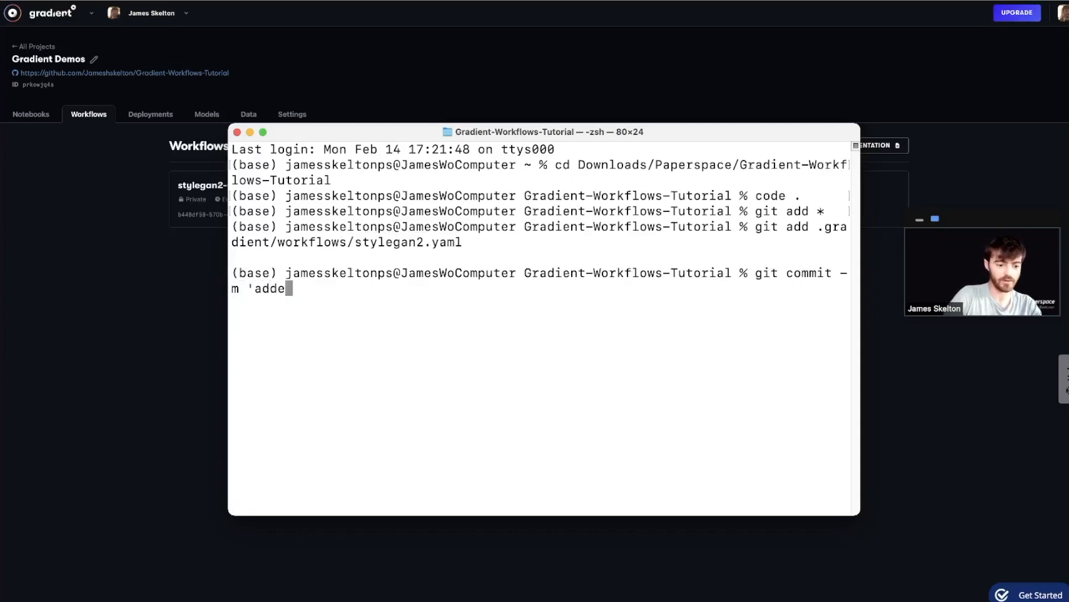
pyautogui.write('d in new')
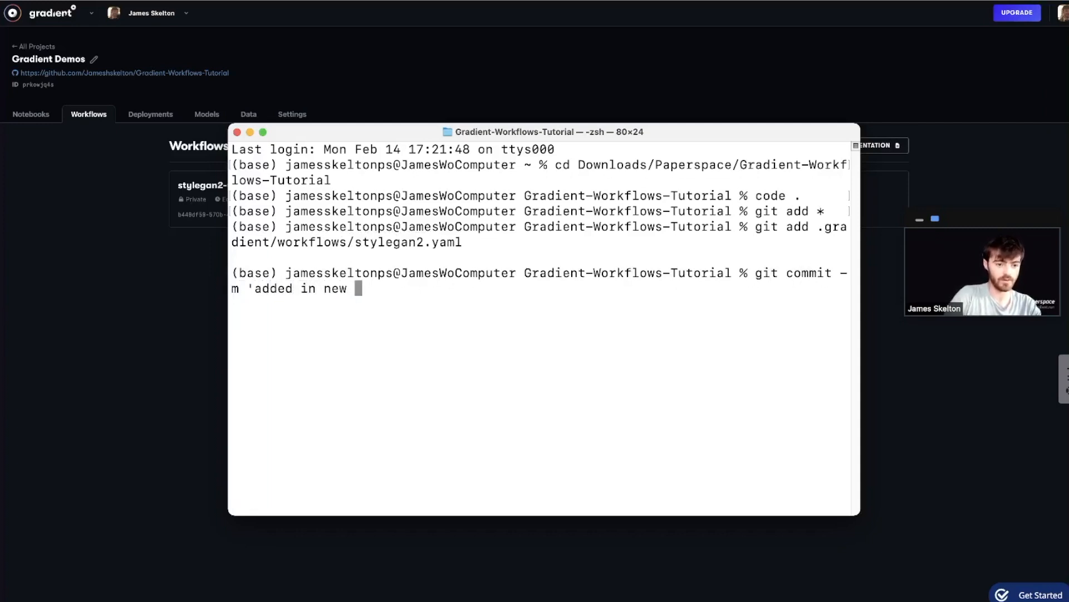
pyautogui.write("jobs'")
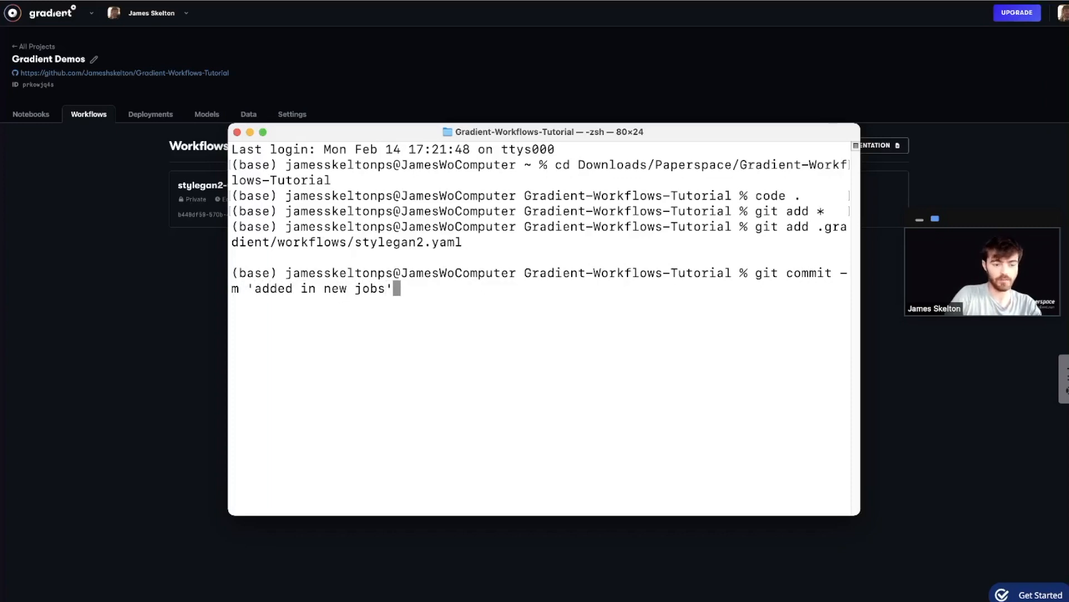
pyautogui.press('Return')
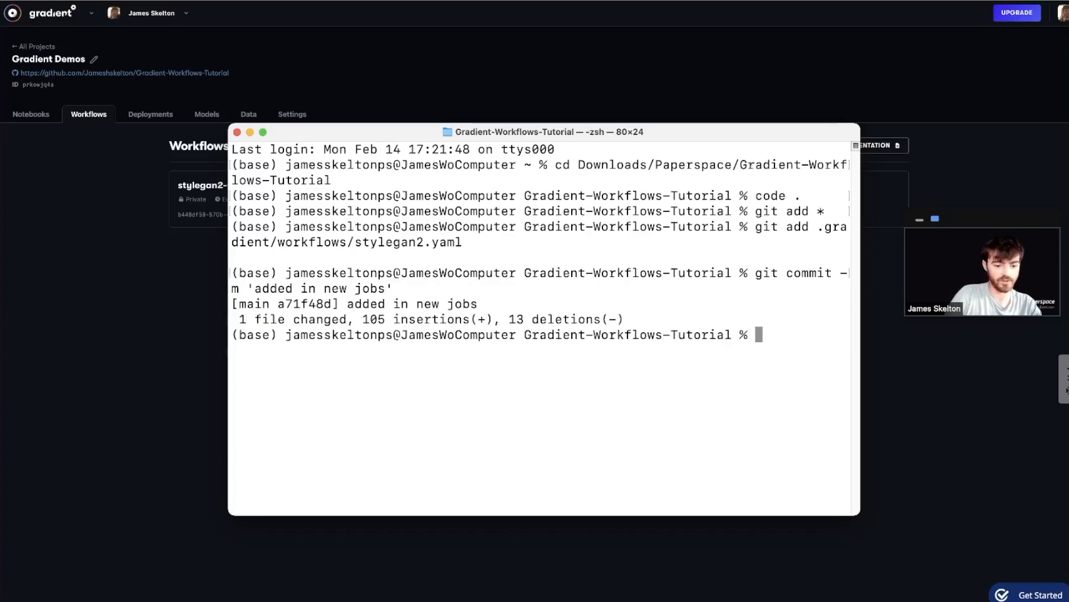
pyautogui.write('git p')
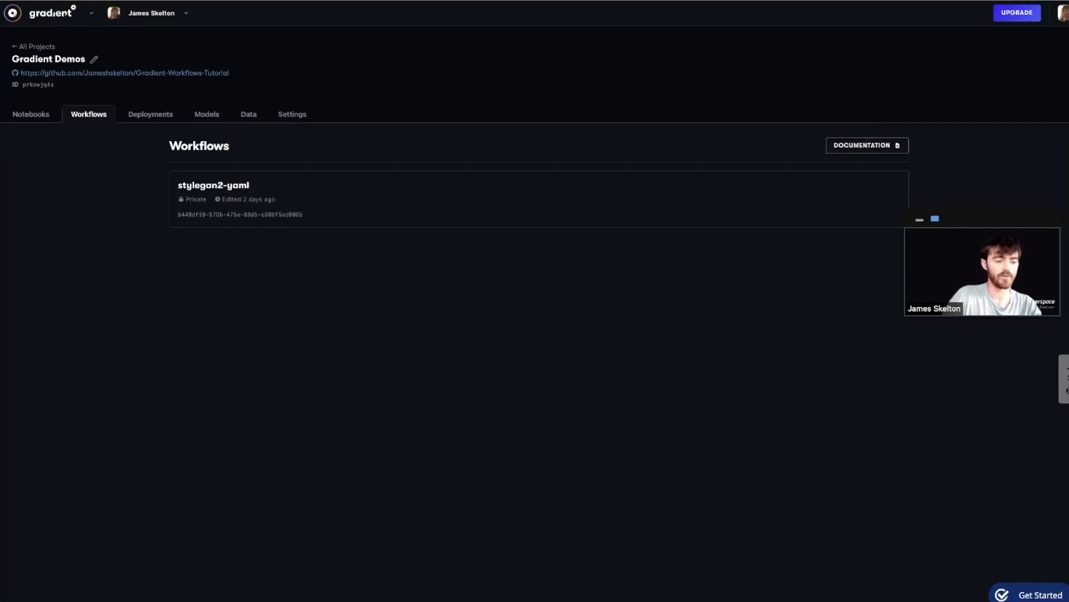
# - View the commit's Paperspace Gradient check reading 'Workflow triggered', then return to Gradient
pyautogui.click(123, 73)
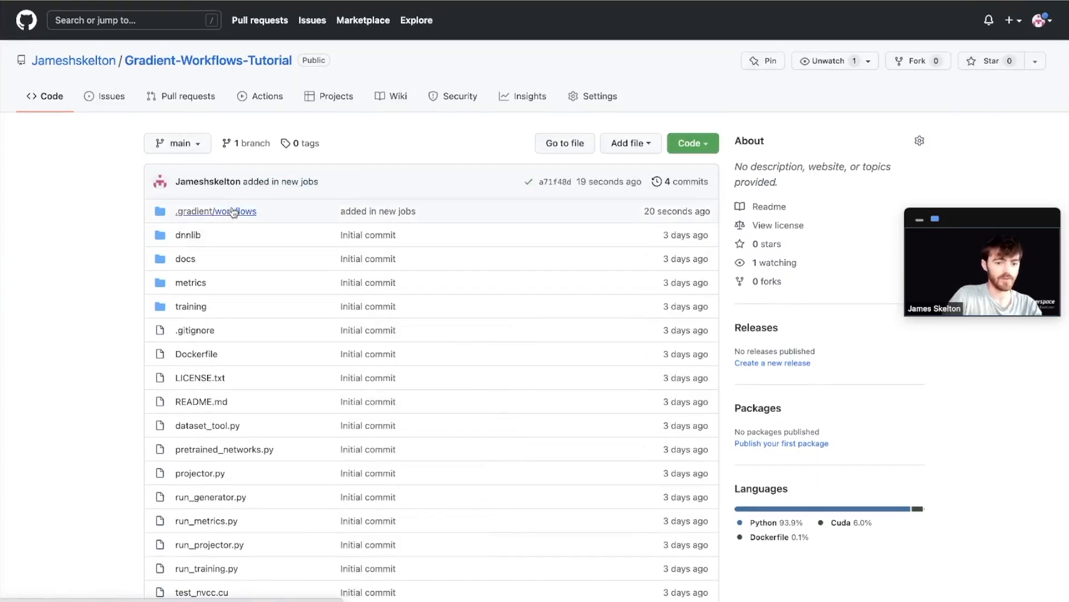
pyautogui.moveTo(537, 188)
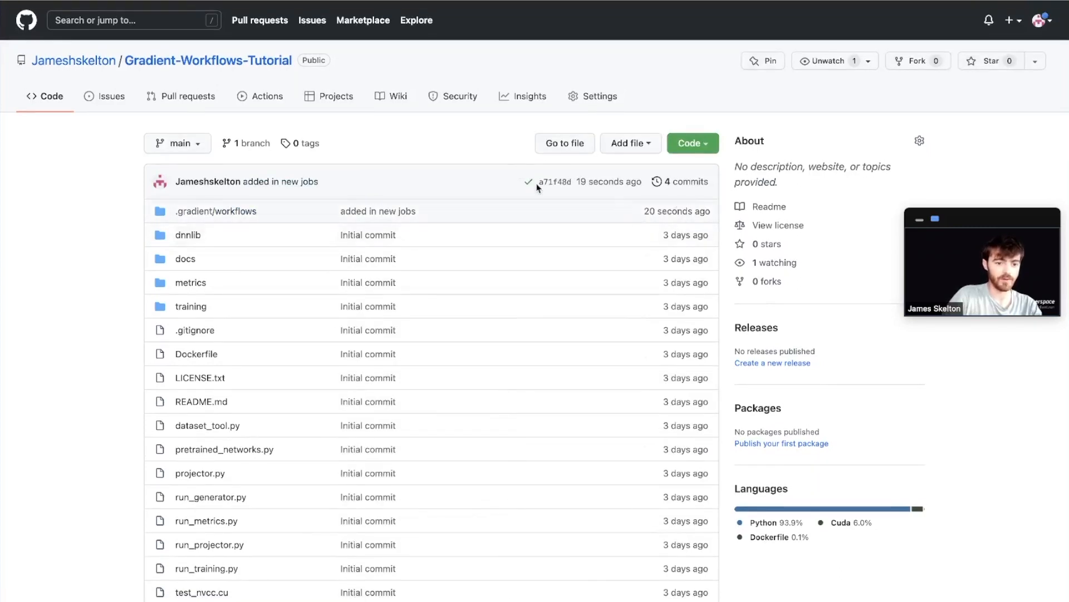
pyautogui.click(528, 182)
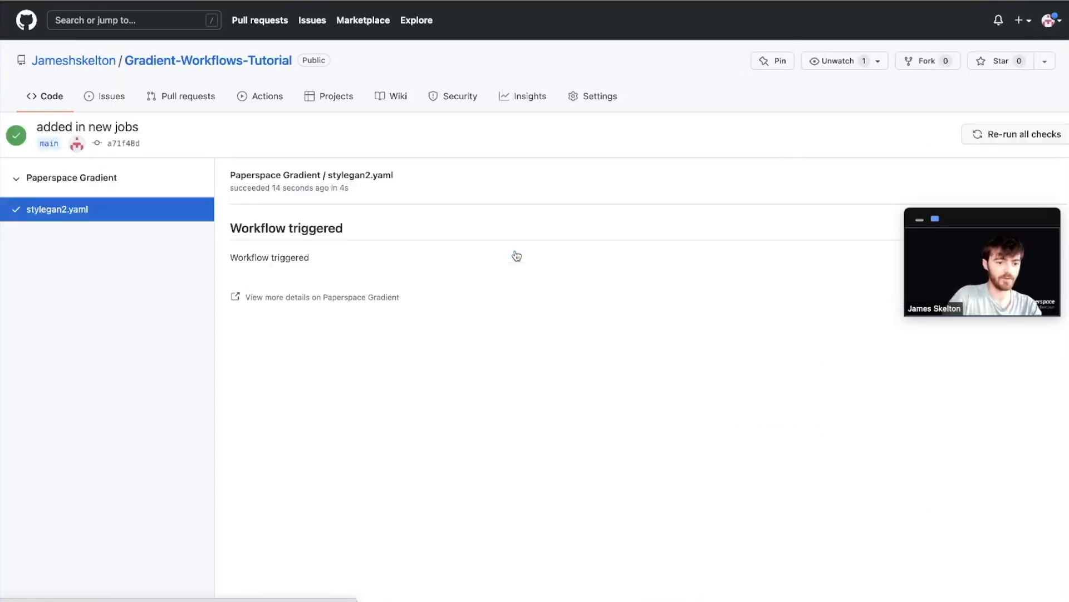
pyautogui.moveTo(315, 285)
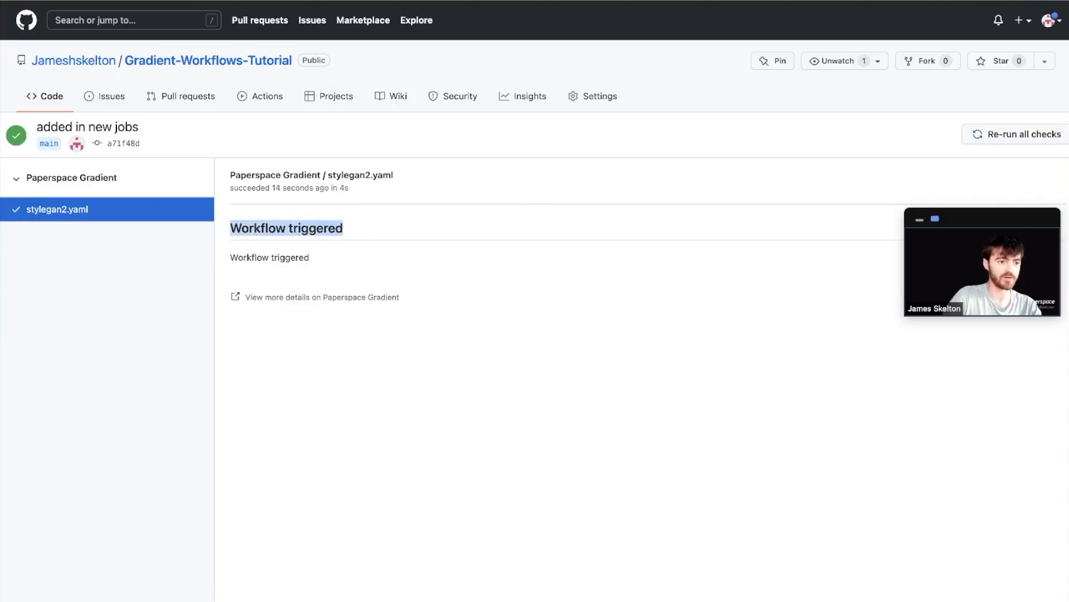
pyautogui.click(322, 297)
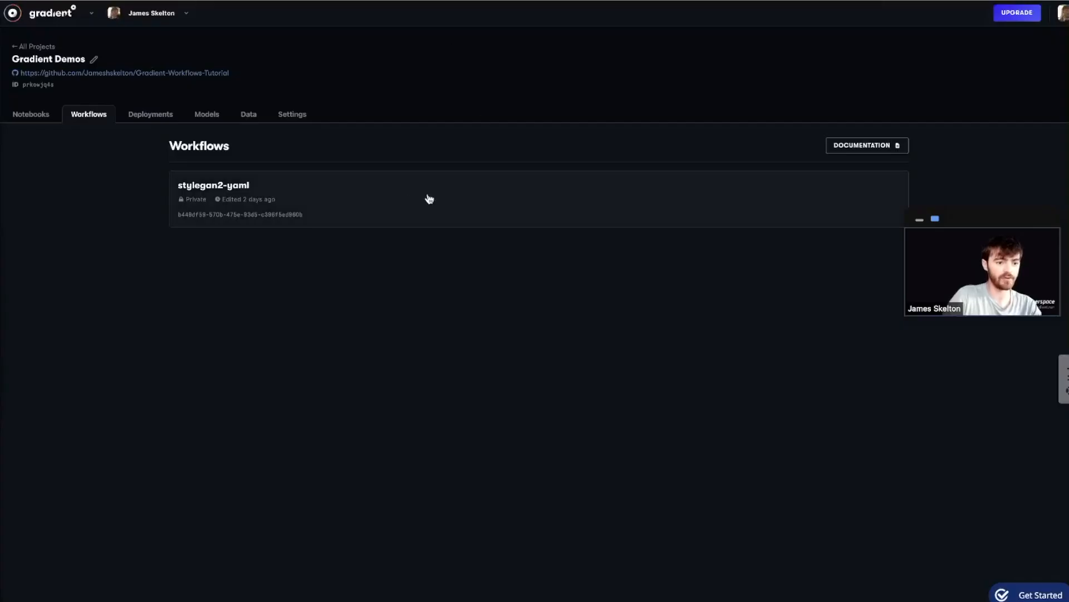
# - Inspect the getPretrainedModelCats job and the earlier Trigger Workflow run, ending on the new run's Succeeded overview
pyautogui.click(213, 185)
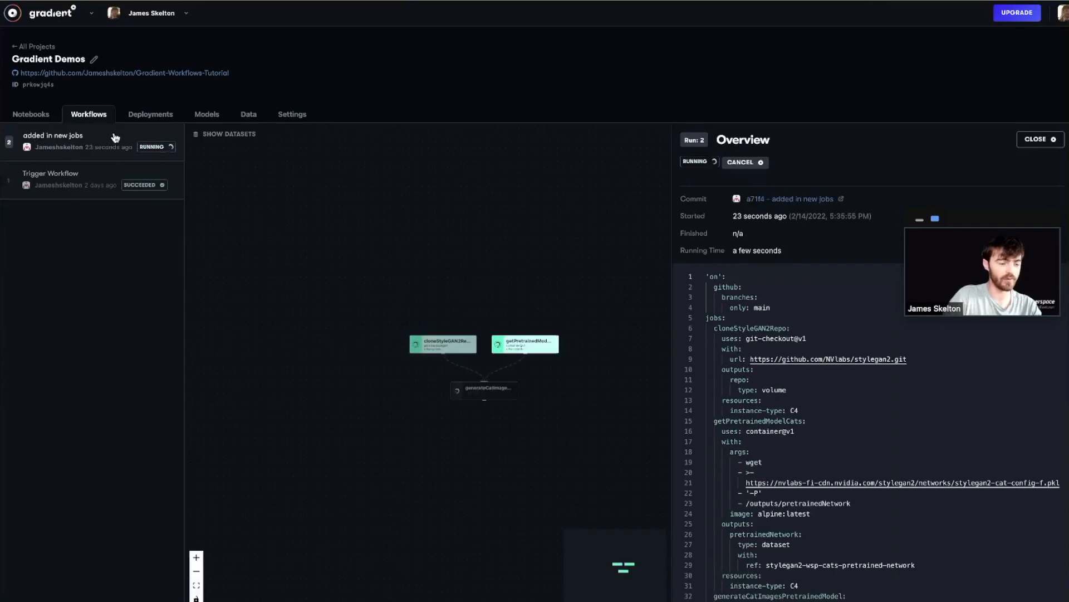
pyautogui.moveTo(622, 387)
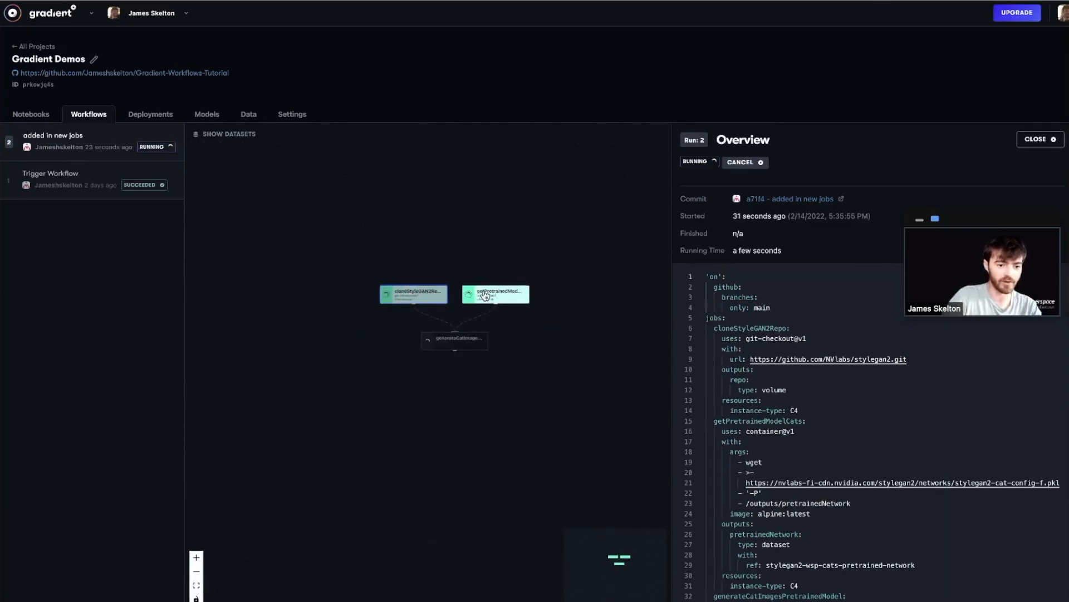
pyautogui.click(497, 293)
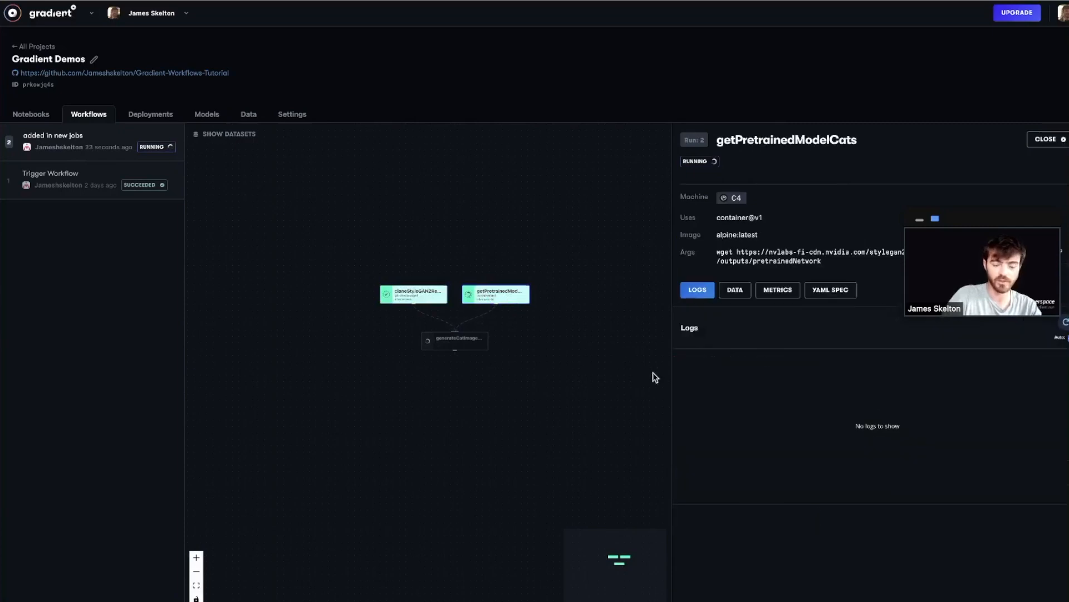
pyautogui.click(455, 340)
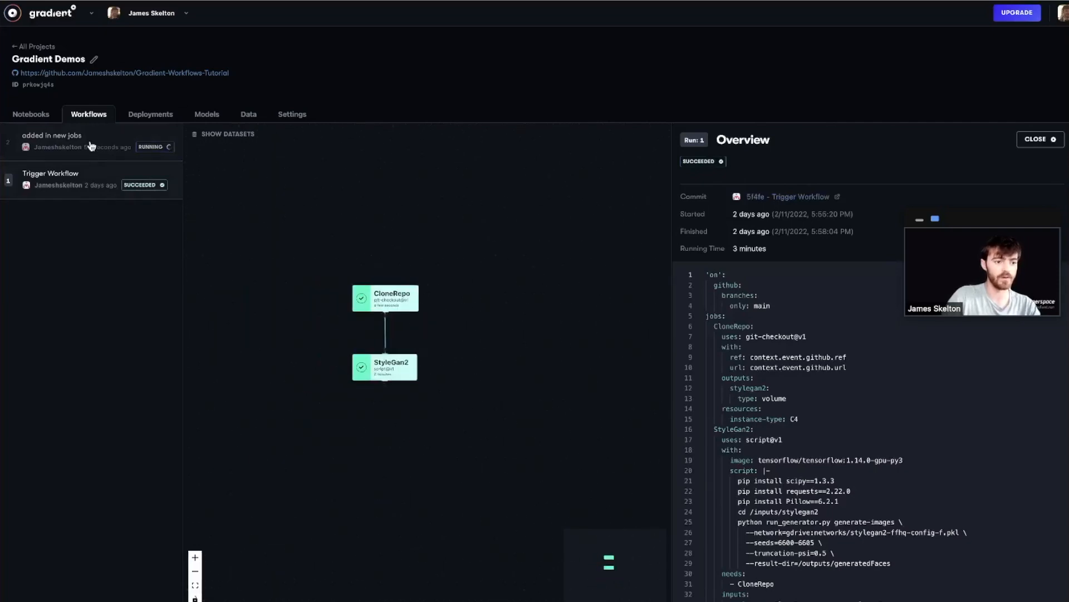
pyautogui.click(53, 135)
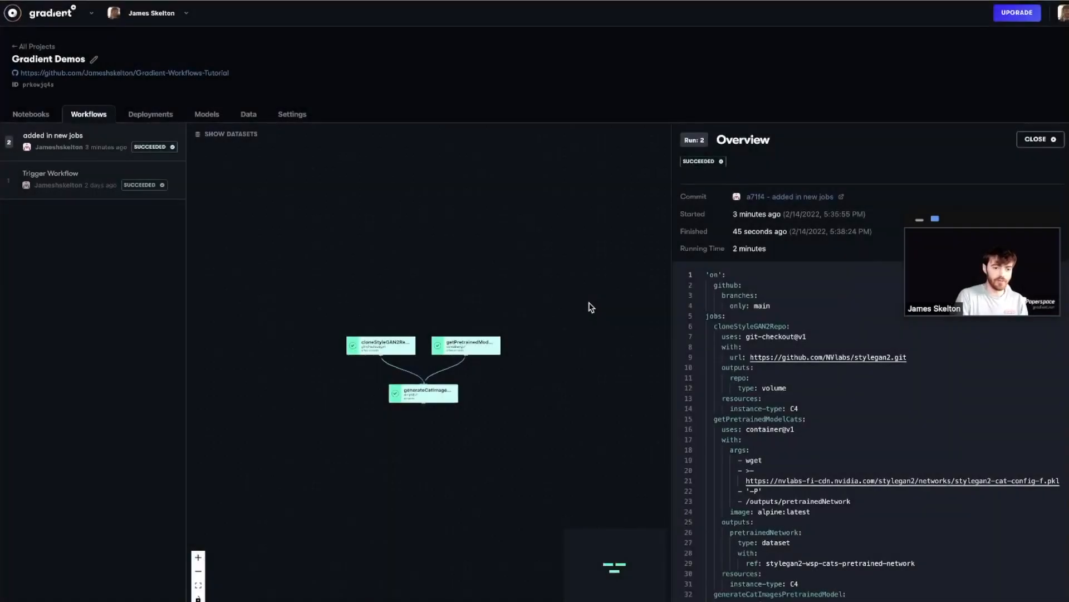
# - Open the cat generation job's output dataset stylegan2-wsp-cats-generated and view seed6600.png
pyautogui.click(423, 391)
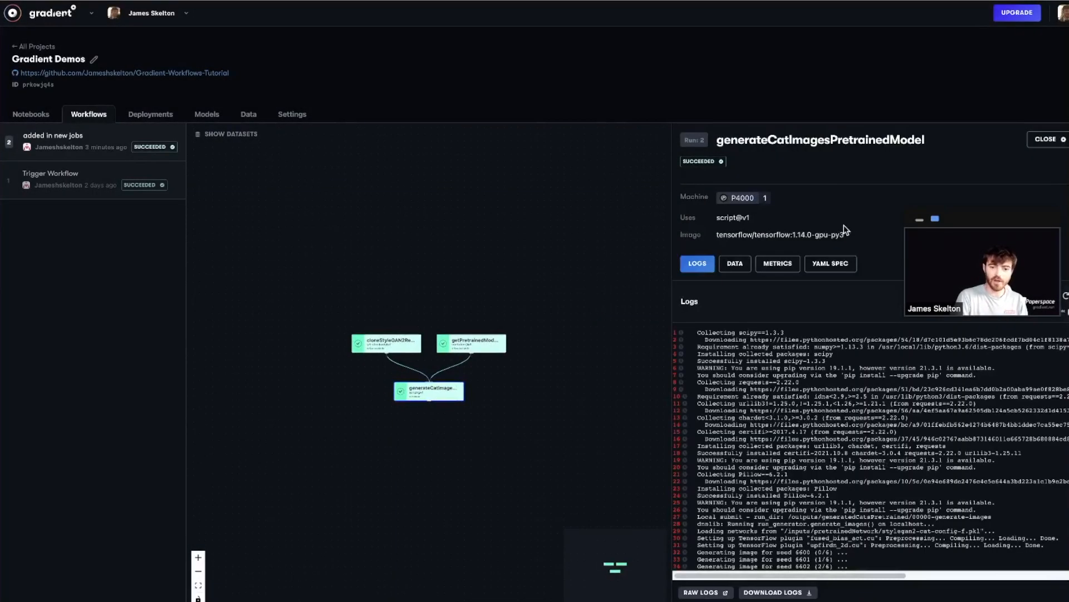
pyautogui.click(734, 263)
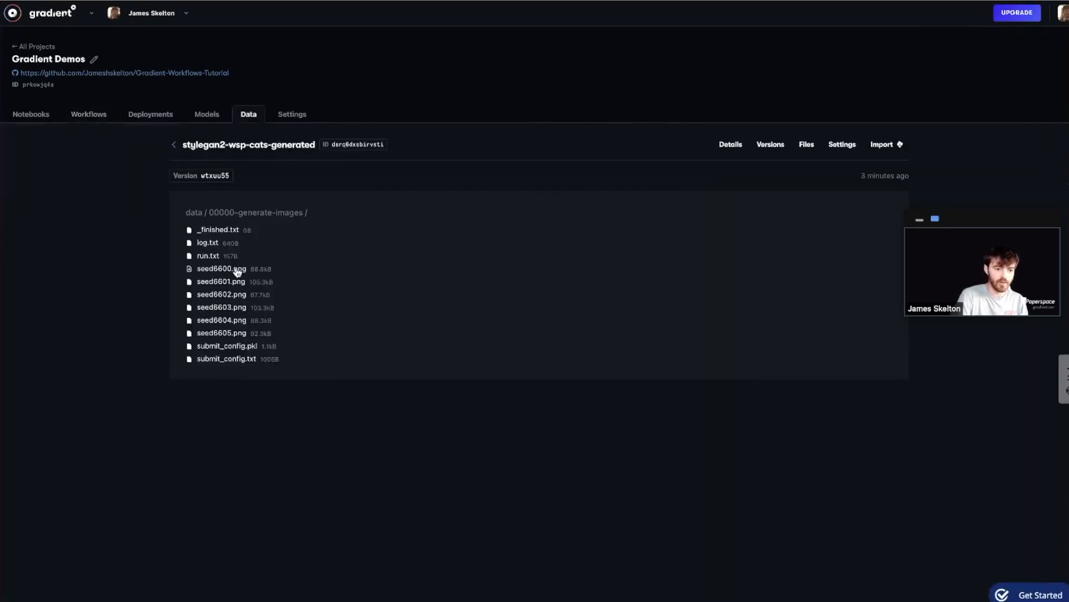
pyautogui.click(220, 269)
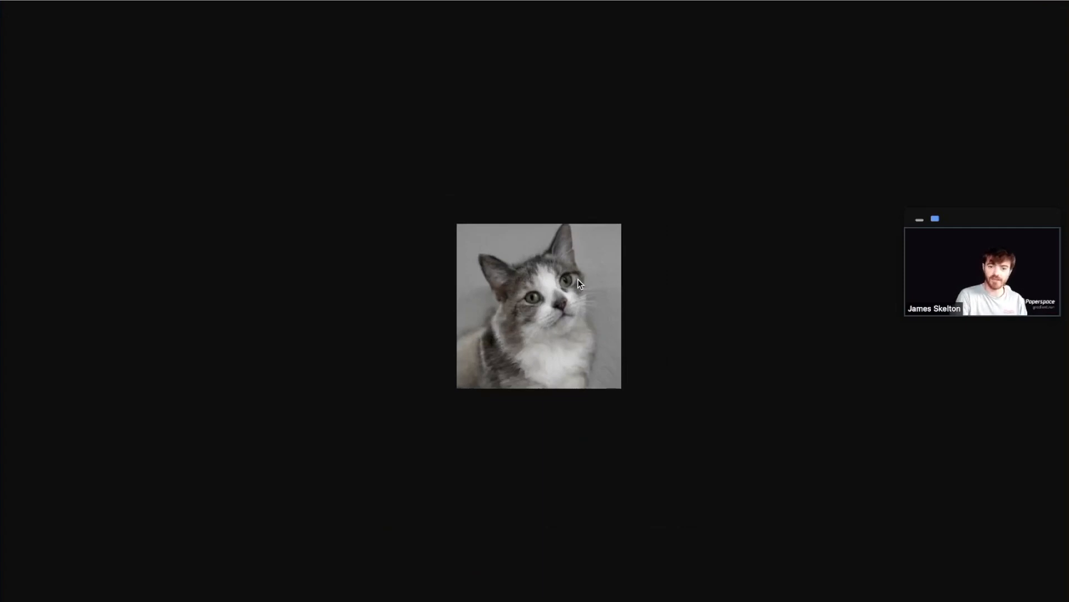
pyautogui.moveTo(543, 278)
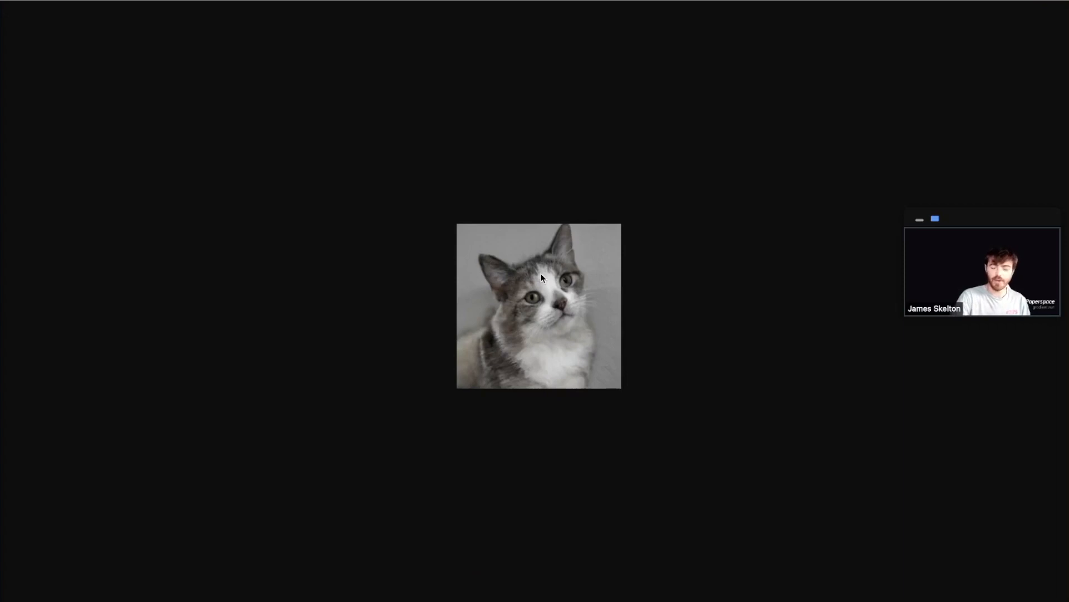
pyautogui.moveTo(461, 237)
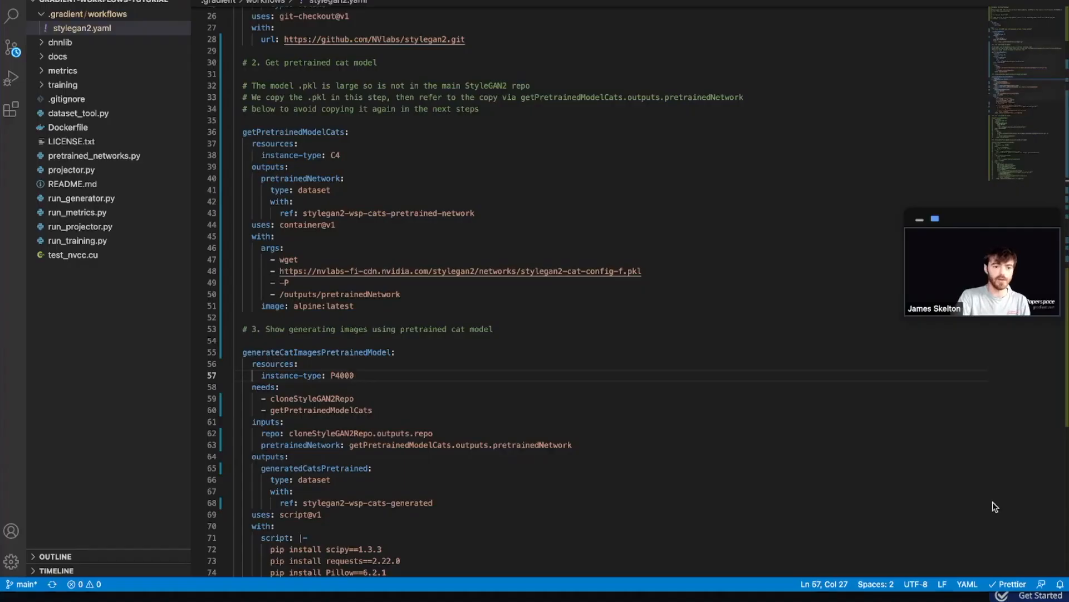
# - Uncomment jobs 4 and 5 (car pretrained-model download and car image generation) and save
pyautogui.scroll(-3)
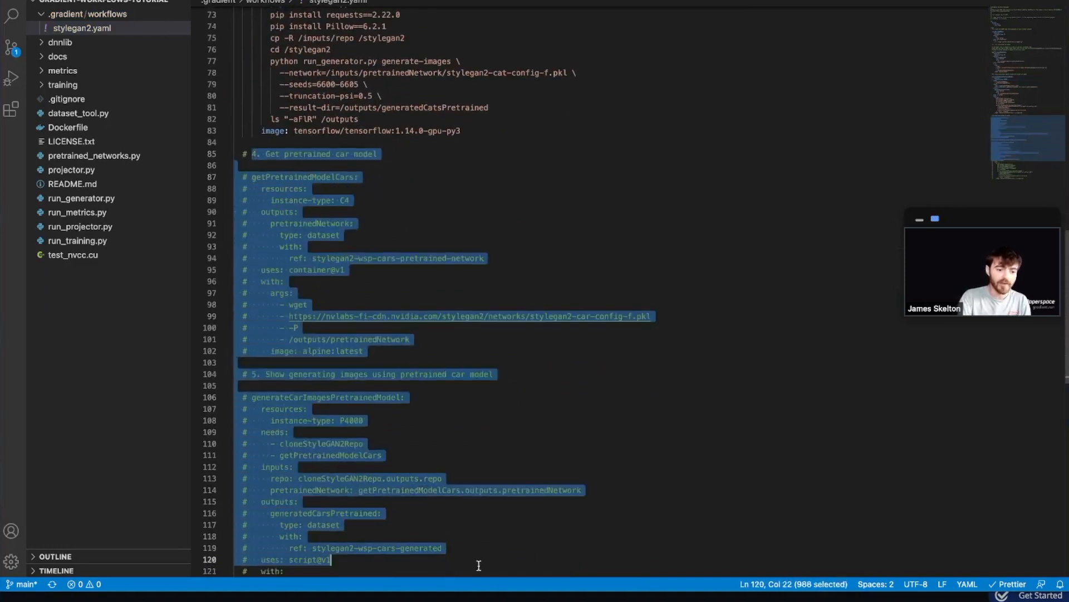
pyautogui.scroll(-3)
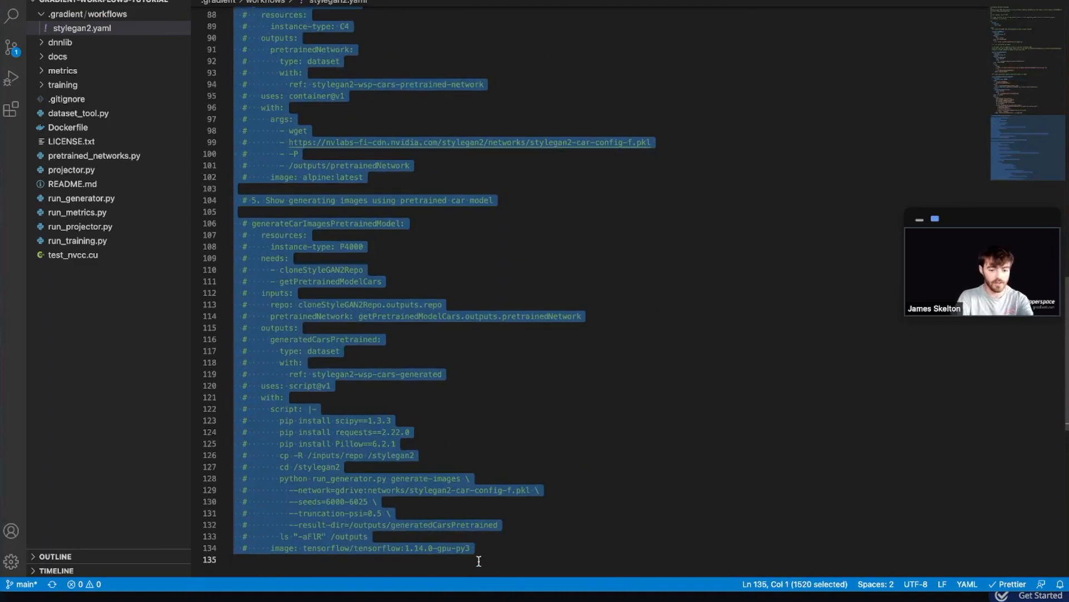
pyautogui.scroll(3)
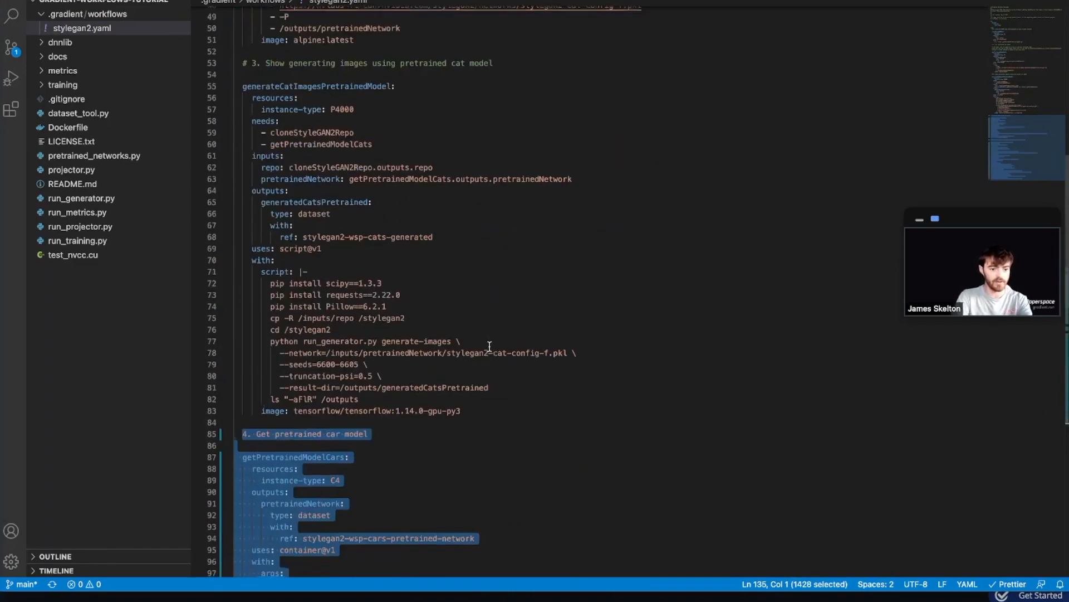
pyautogui.scroll(3)
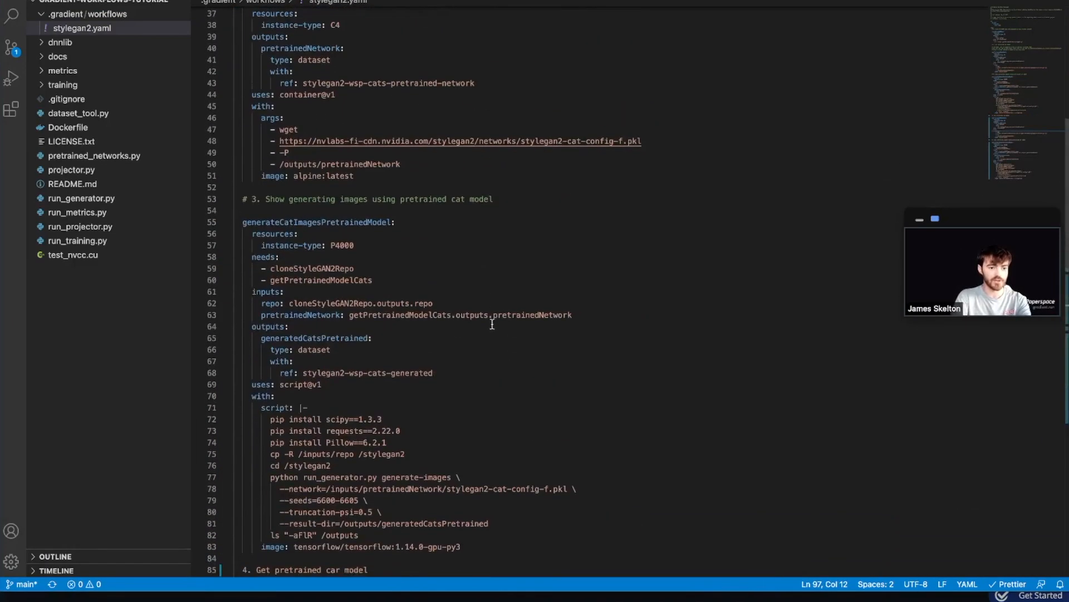
pyautogui.scroll(-3)
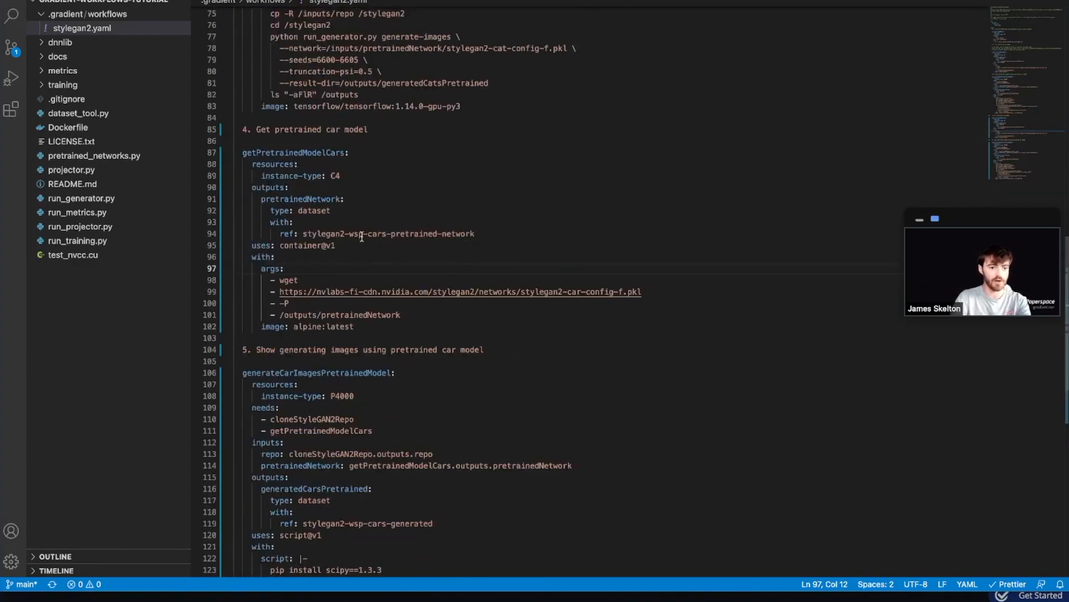
pyautogui.scroll(-3)
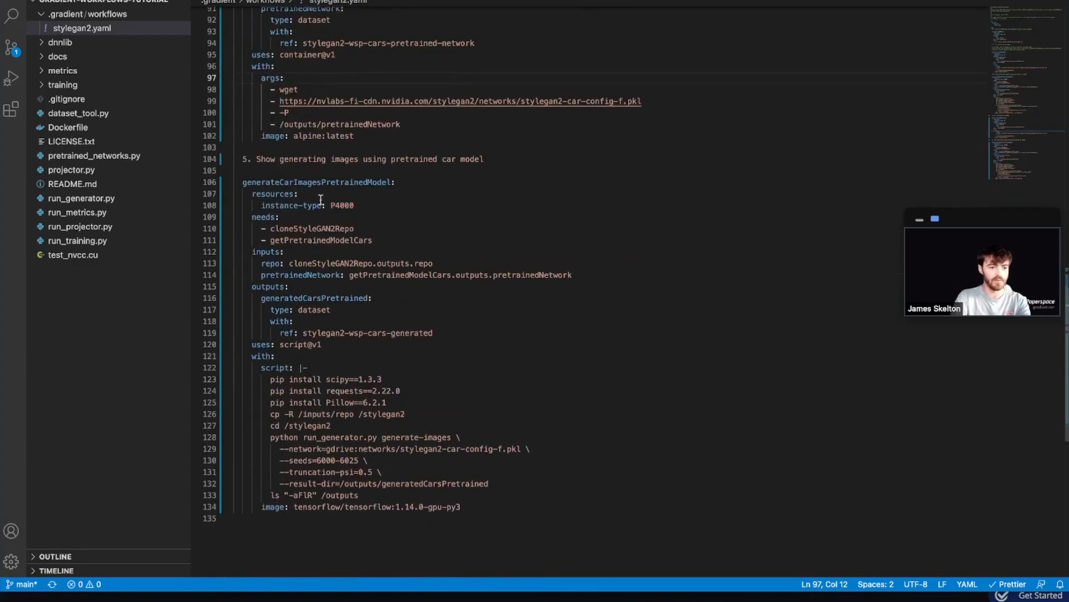
pyautogui.moveTo(417, 321)
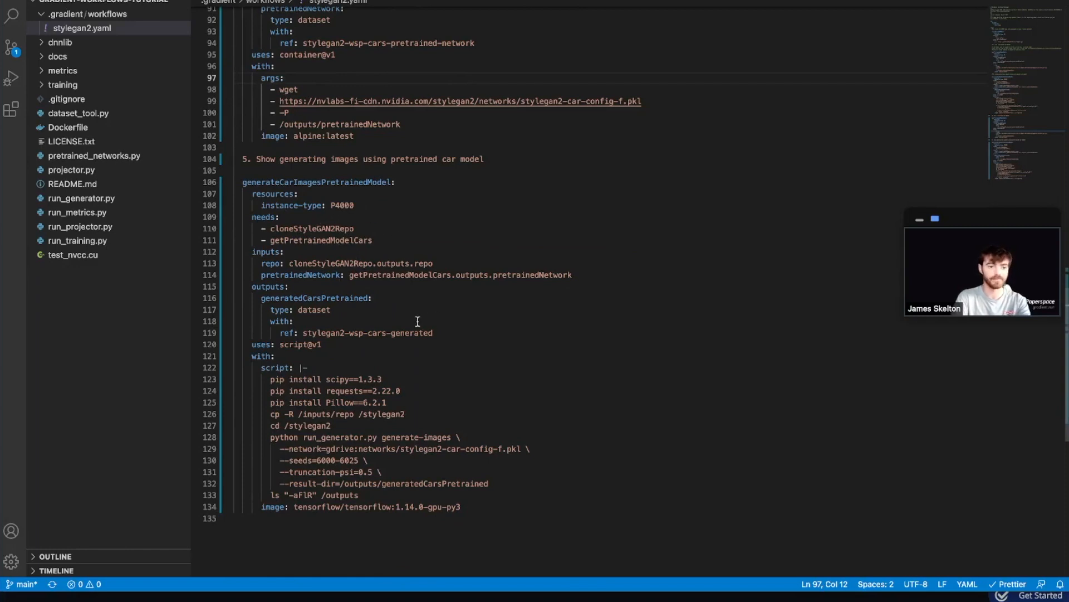
pyautogui.moveTo(280, 168)
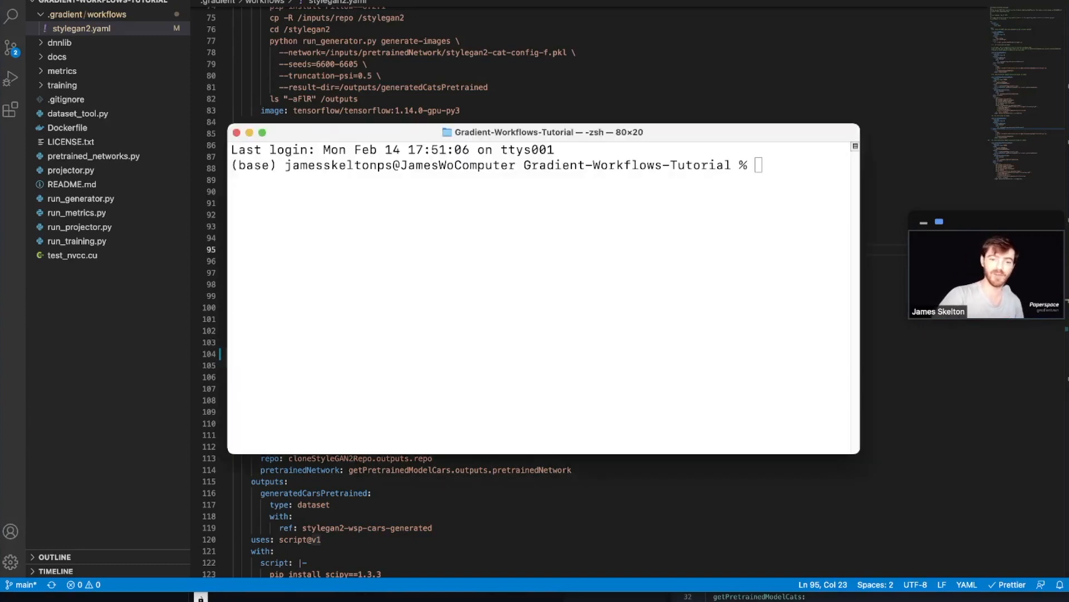
# - Stage stylegan2.yaml, commit with message 'adding in jobs 4 and 5' and push to GitHub
pyautogui.write('git a')
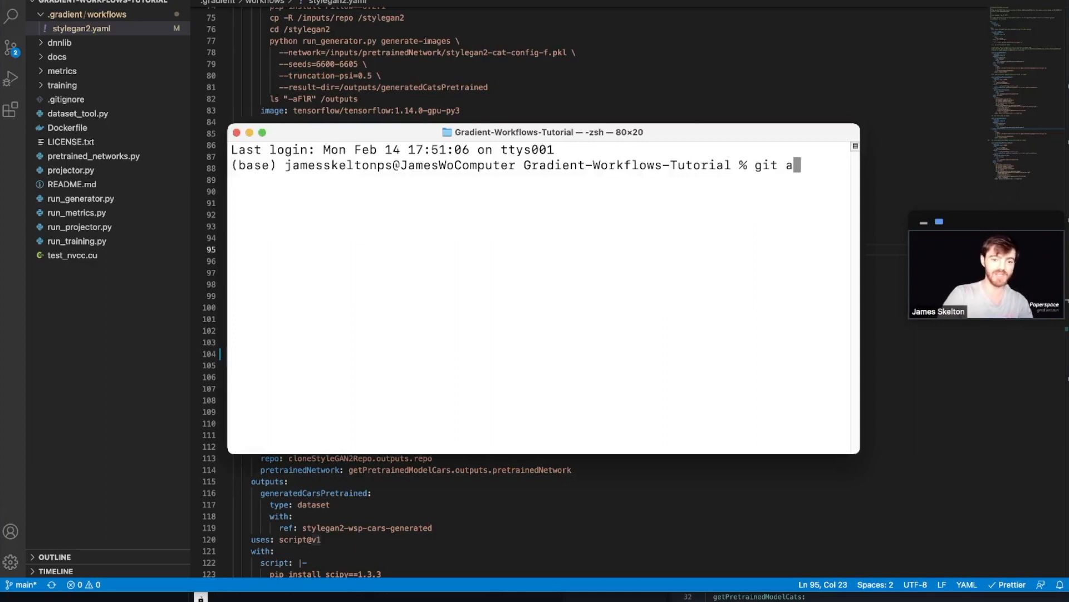
pyautogui.press('Return')
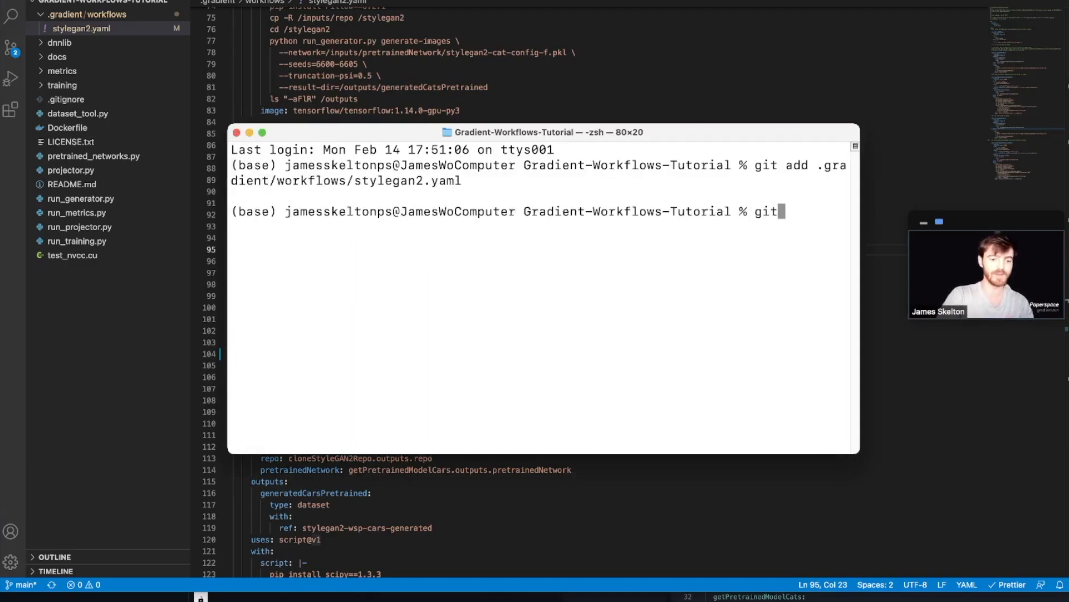
pyautogui.write('commit -m')
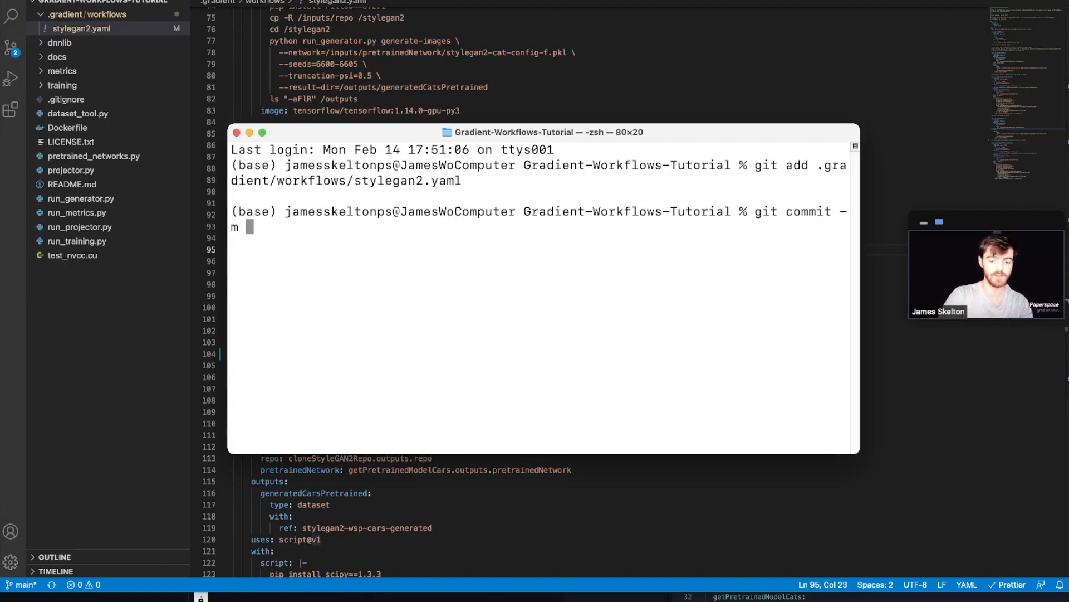
pyautogui.write("'adding in jo")
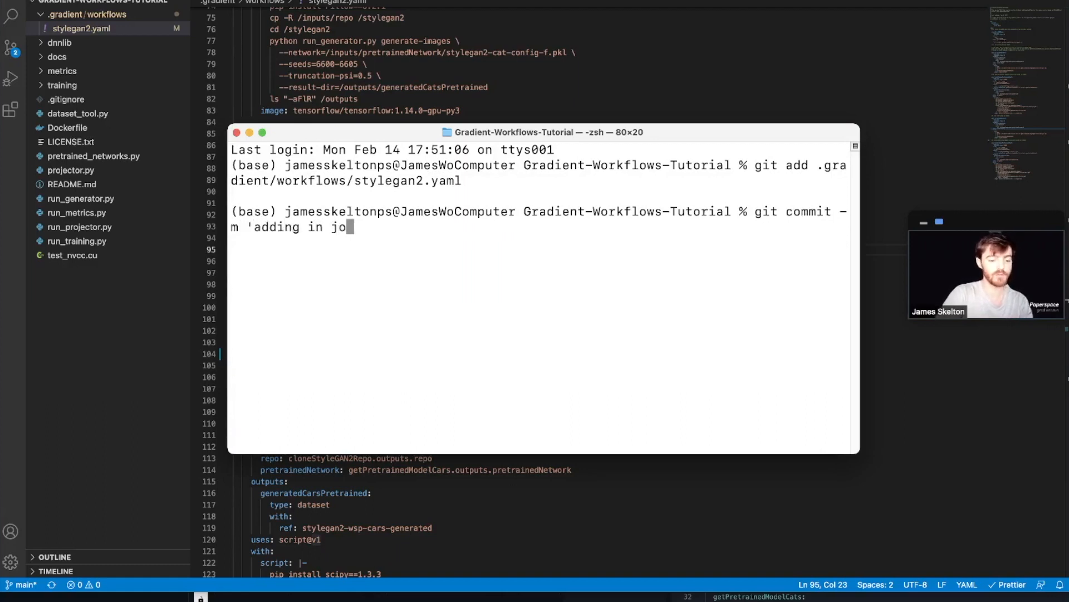
pyautogui.write('bs 4 and 5')
pyautogui.write('git pjsh')
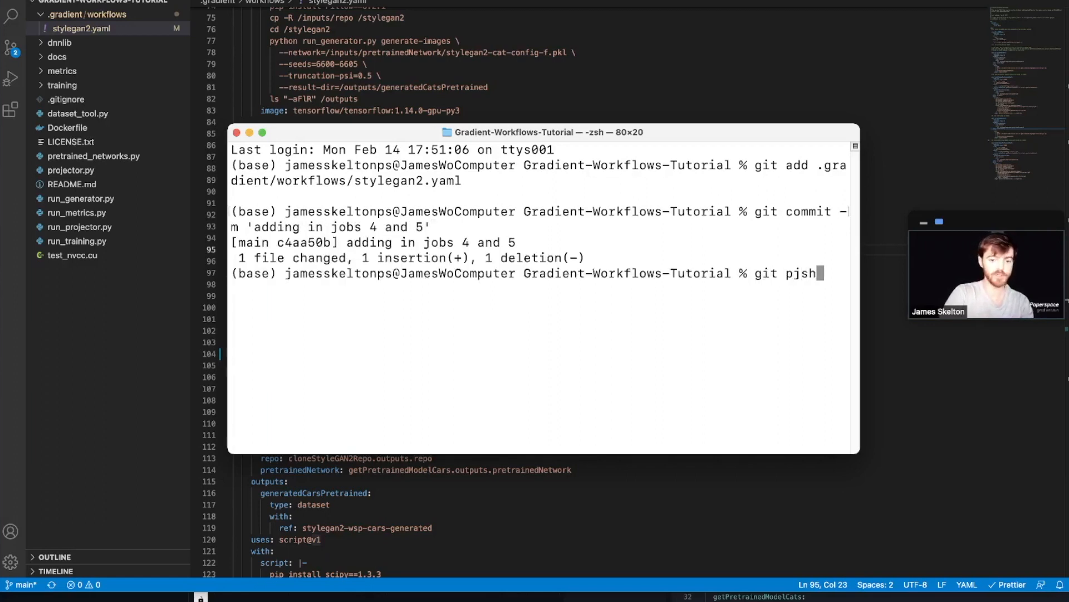
pyautogui.press('Return')
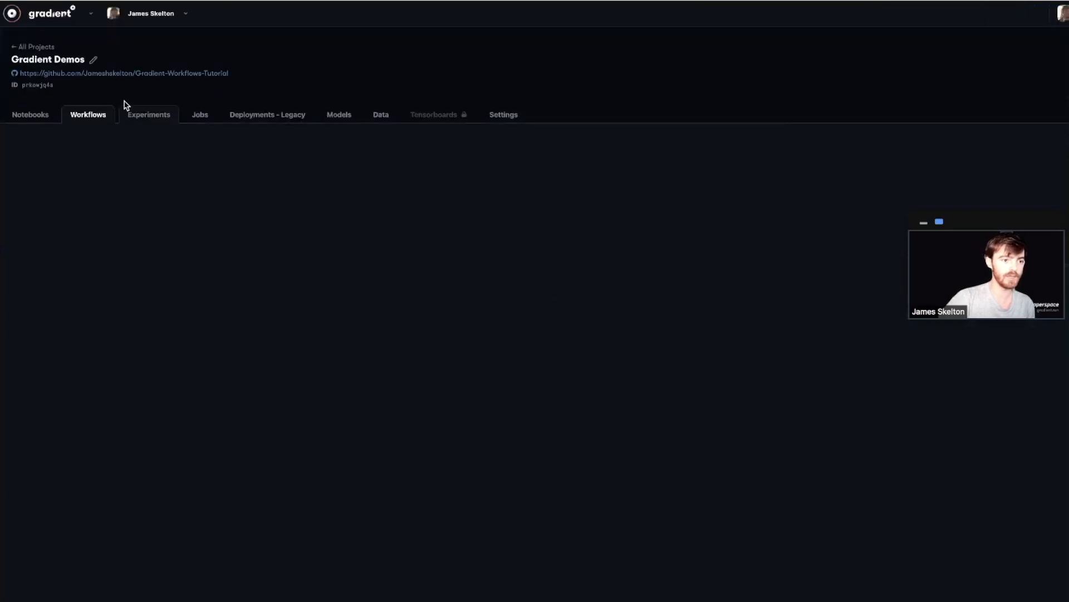
# - Open the 'adding in jobs 4 and 5' run and inspect the clone and cat pretrained-model jobs
pyautogui.click(87, 113)
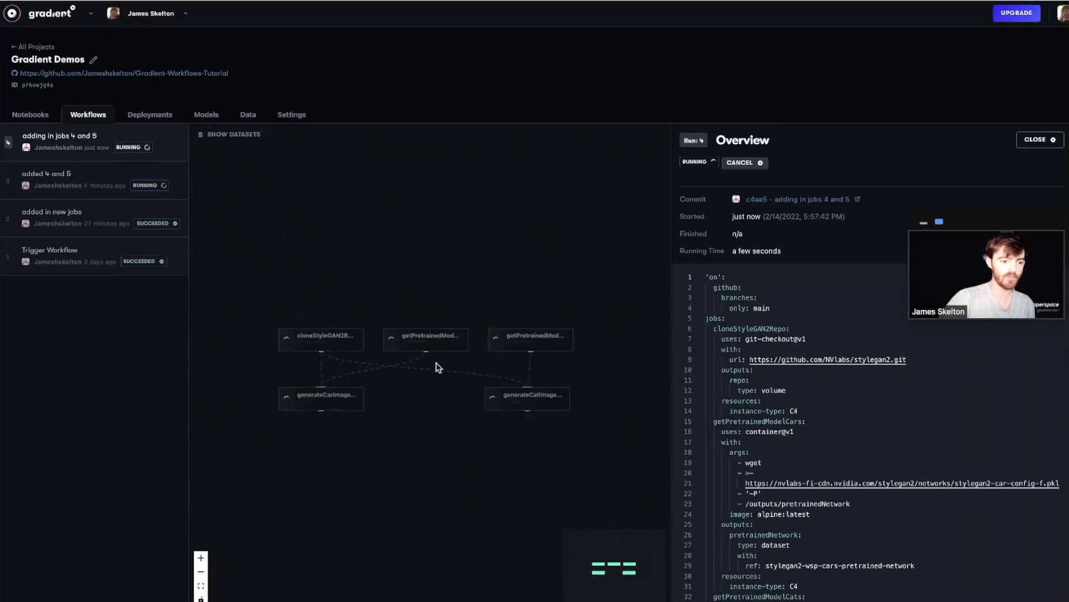
pyautogui.click(320, 339)
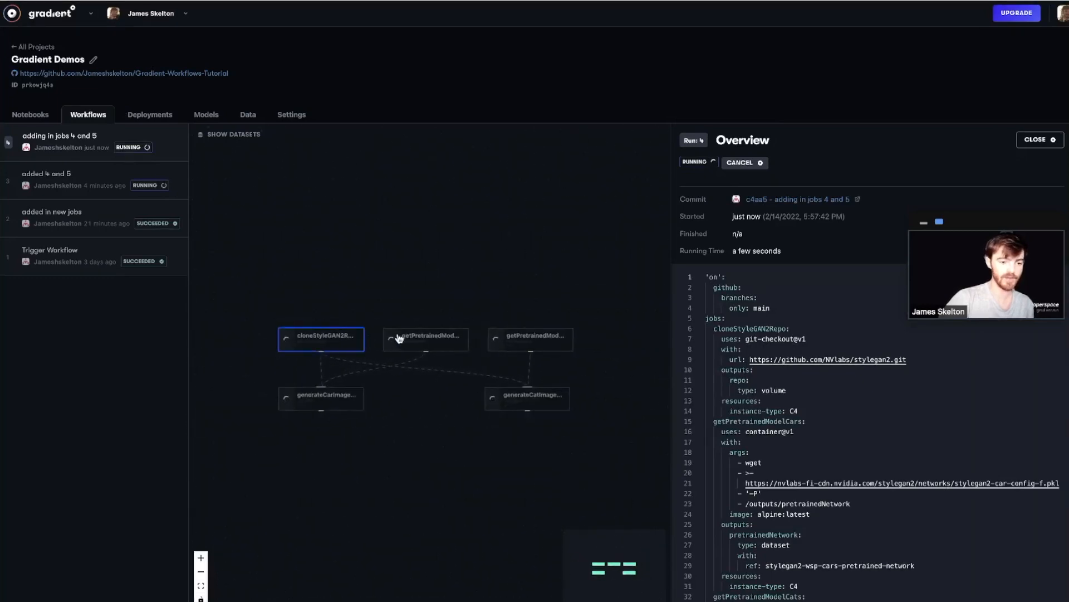
pyautogui.click(534, 337)
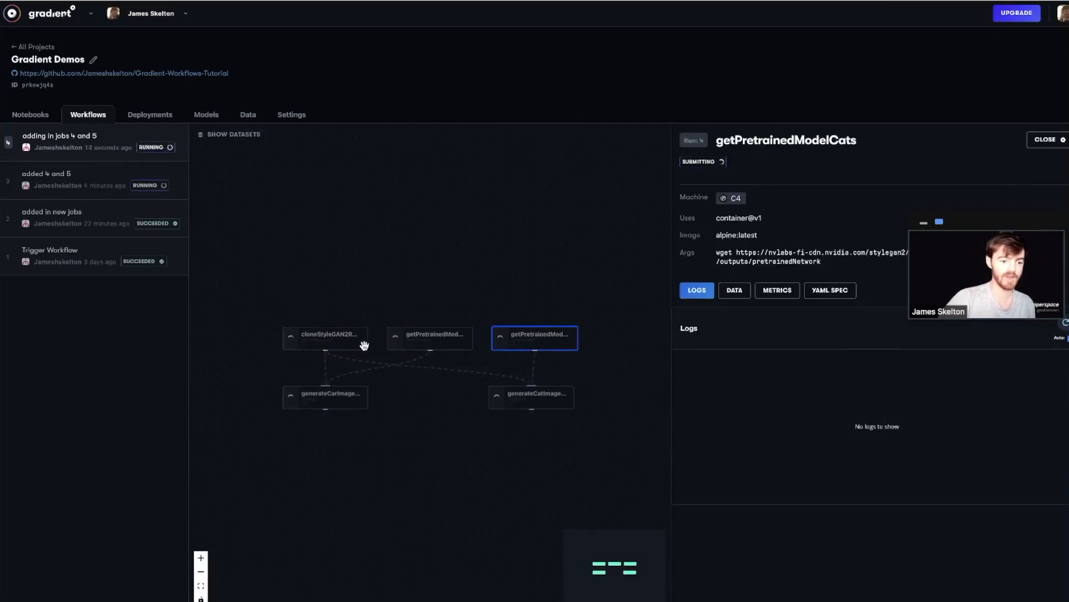
# - Inspect the car and cat image-generation jobs and show the cat job's output data
pyautogui.click(324, 396)
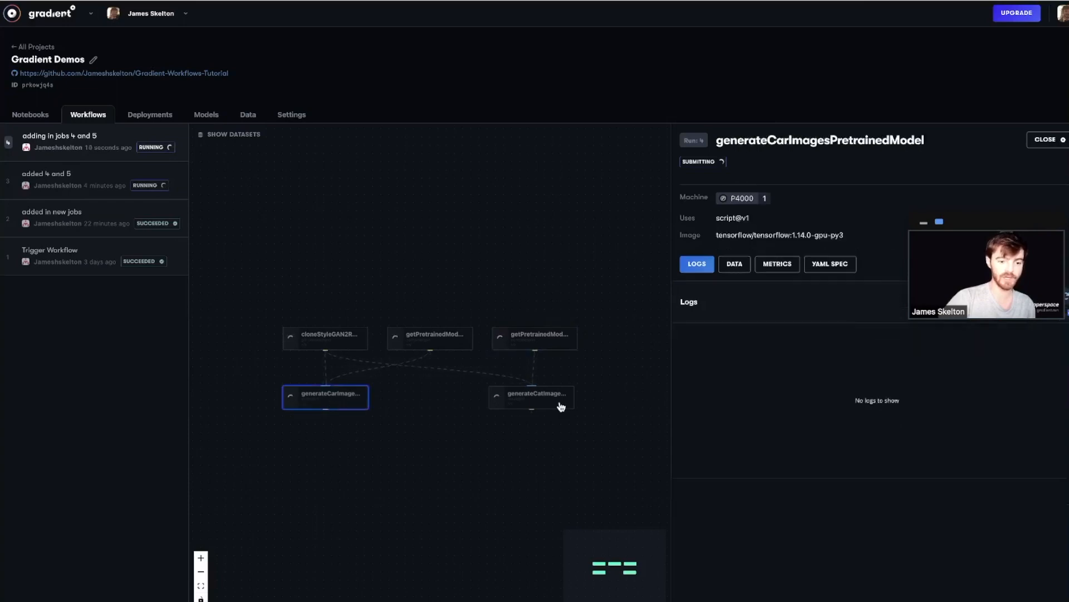
pyautogui.click(532, 396)
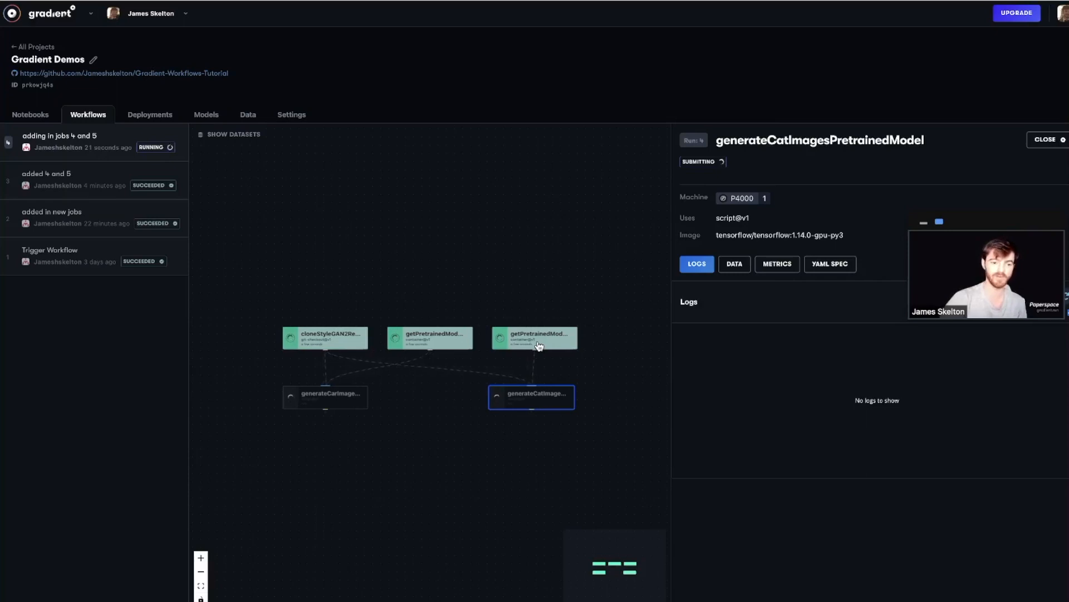
pyautogui.moveTo(951, 253)
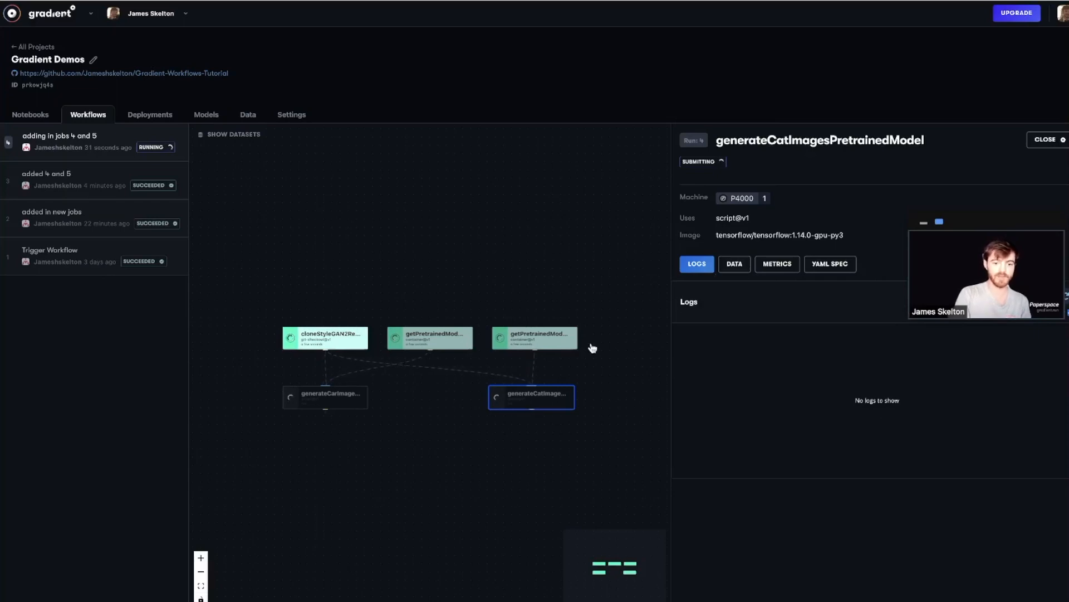
pyautogui.click(734, 264)
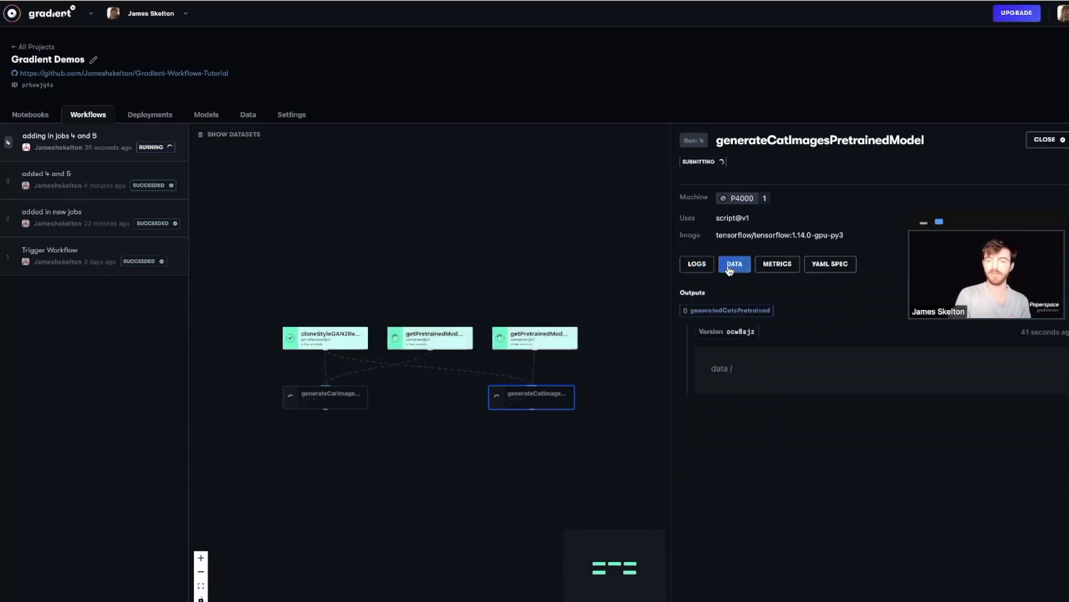